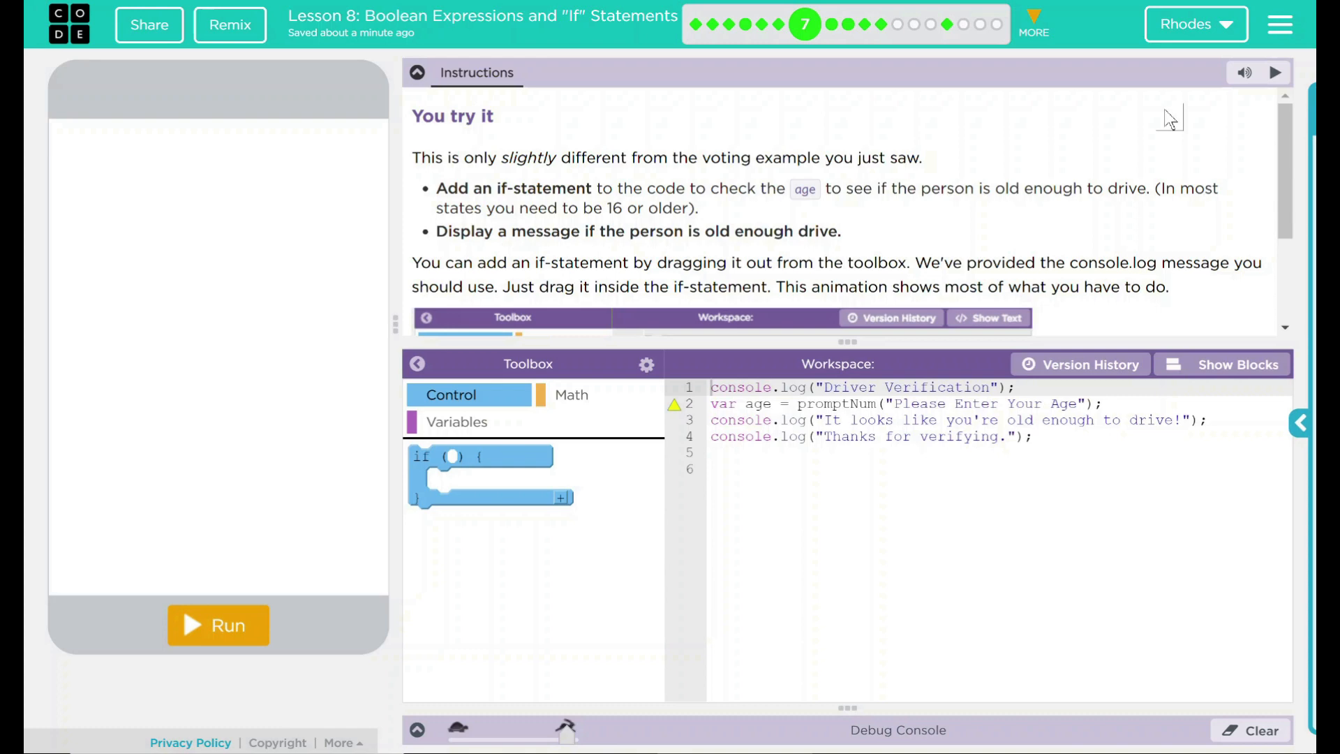
pyautogui.moveTo(1095, 159)
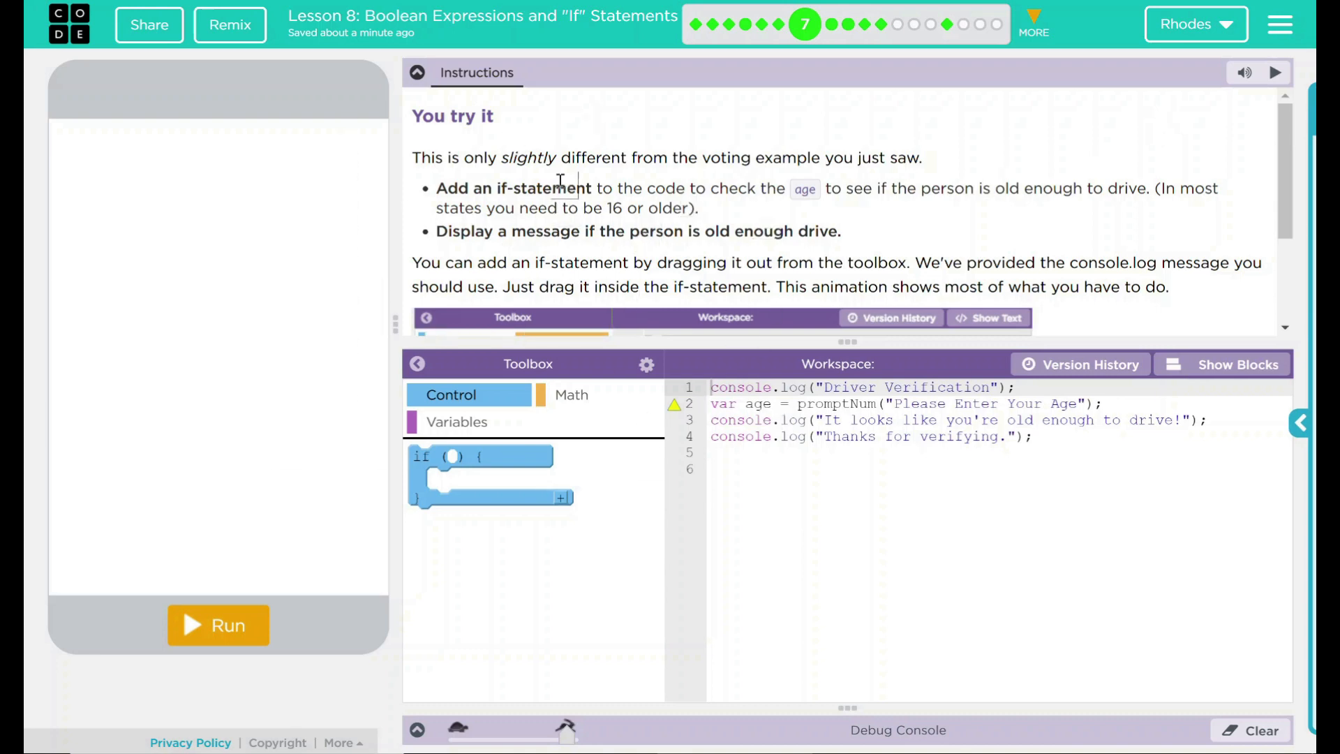
pyautogui.moveTo(833, 229)
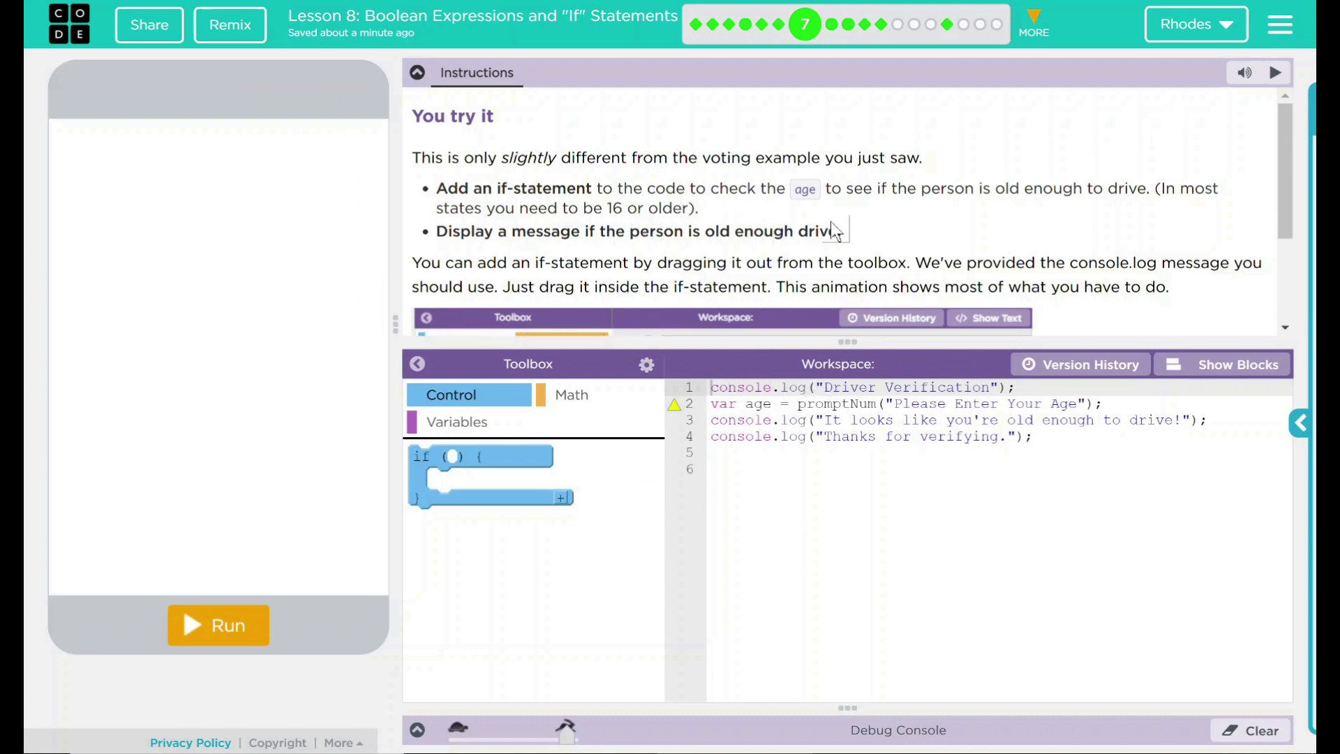
pyautogui.moveTo(722, 274)
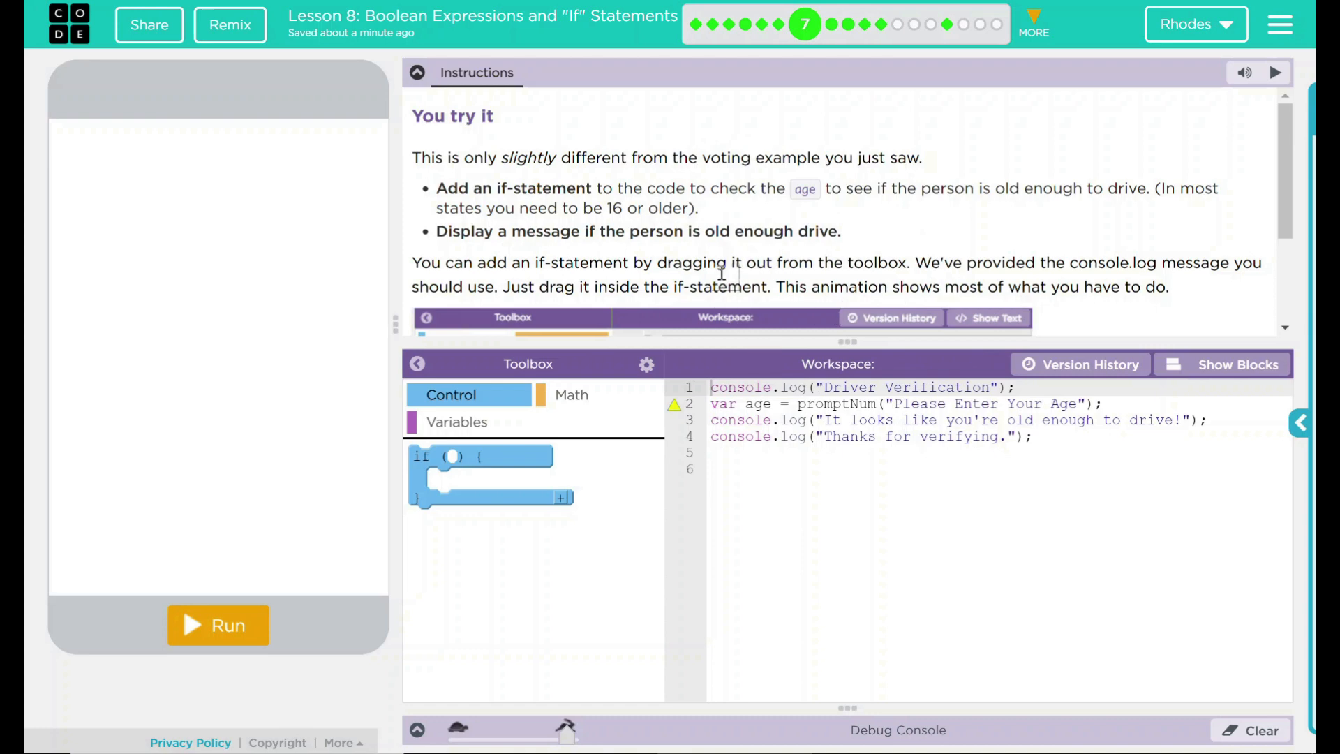
pyautogui.moveTo(798, 253)
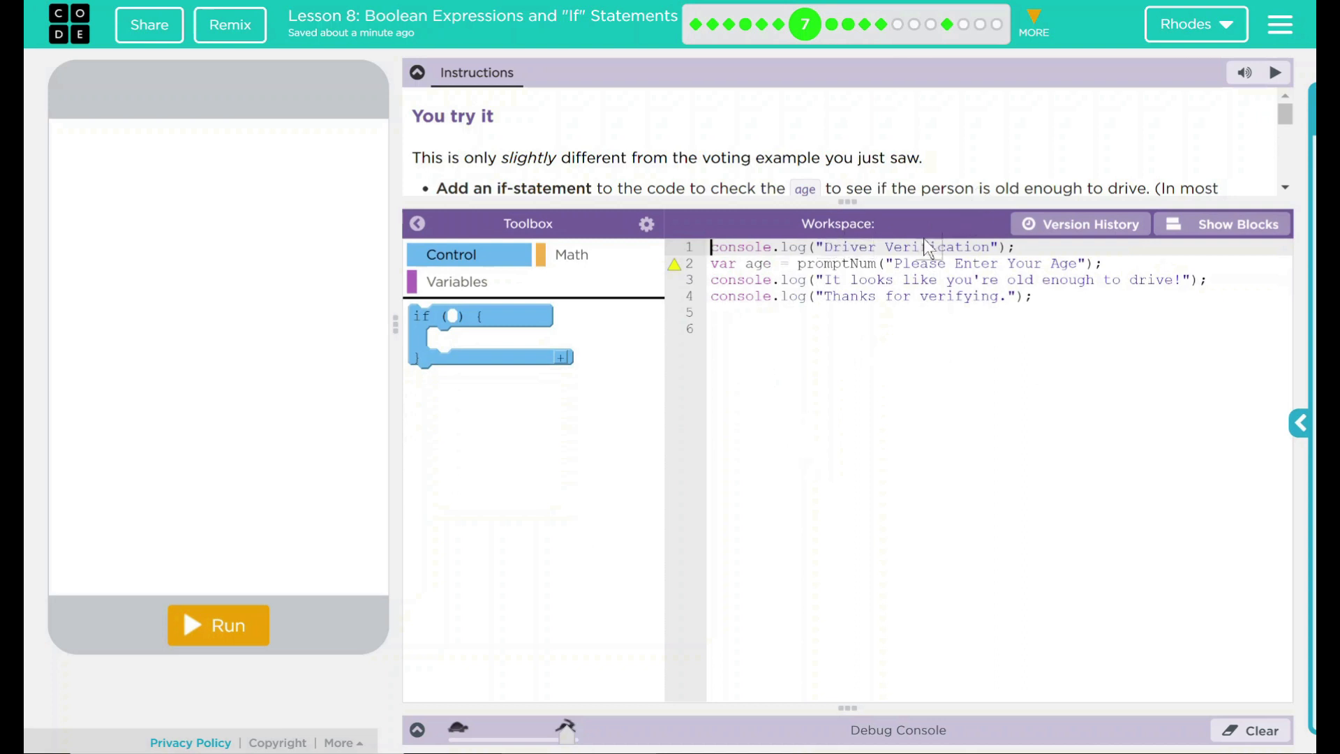
pyautogui.moveTo(686, 733)
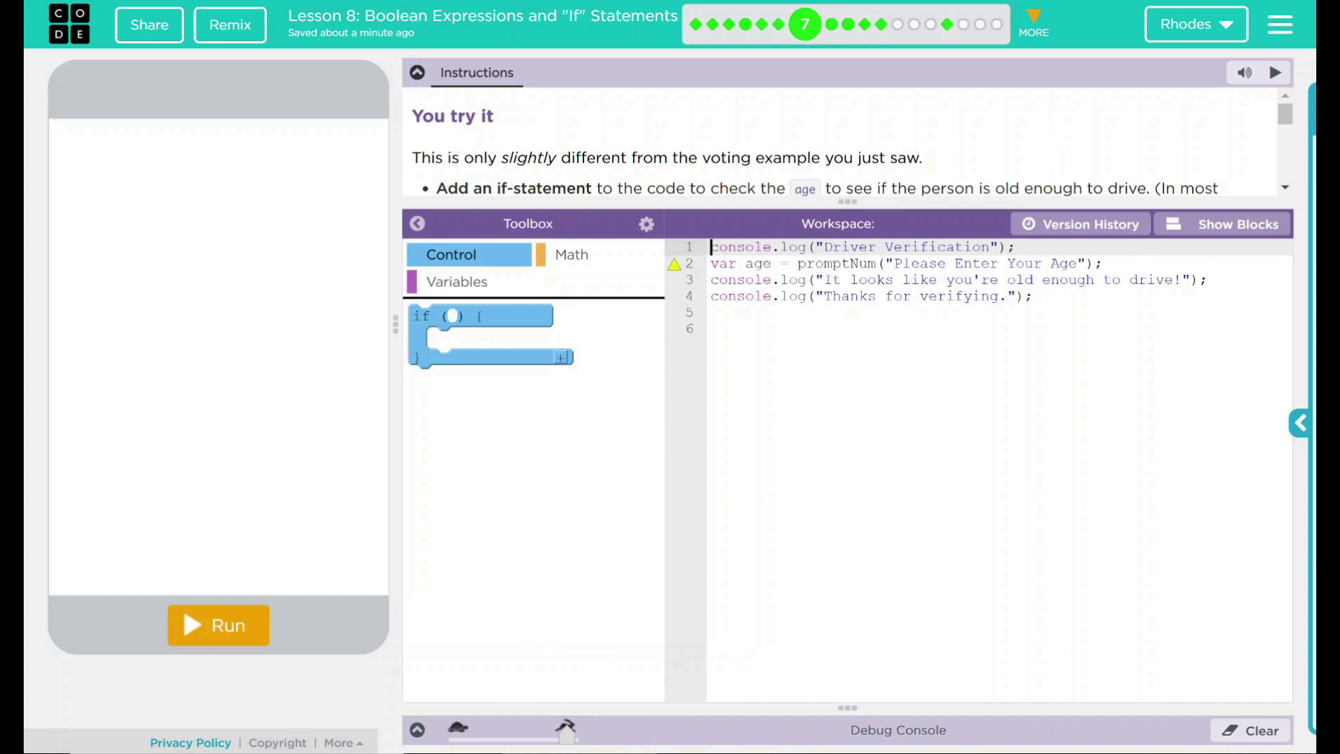
pyautogui.moveTo(946, 135)
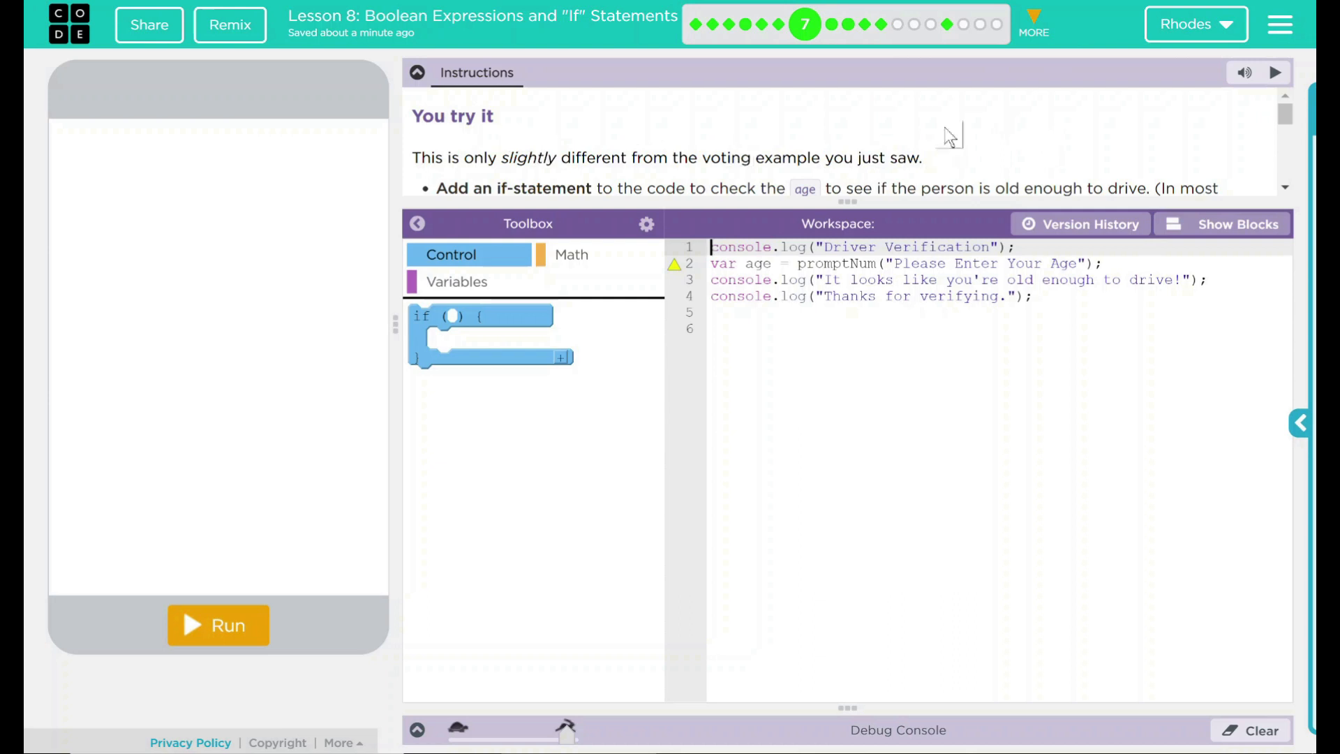
pyautogui.moveTo(906, 299)
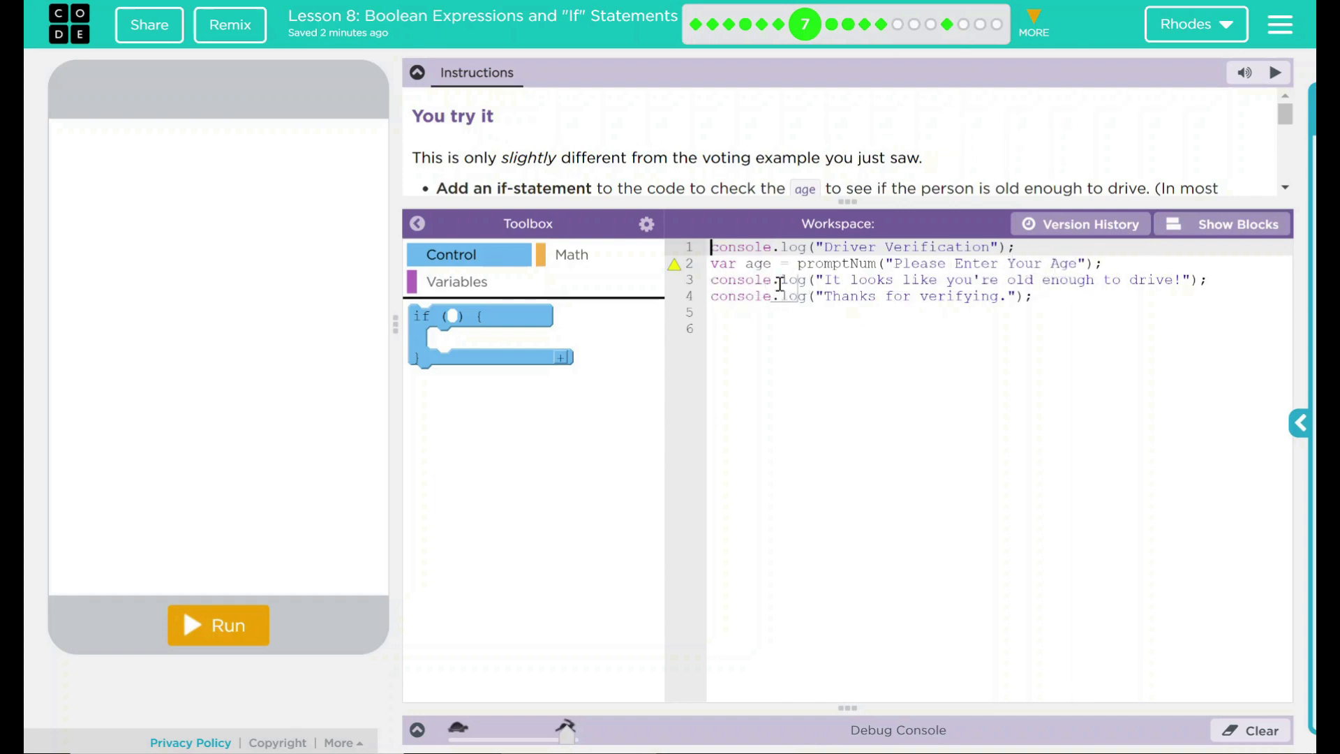
pyautogui.moveTo(946, 279)
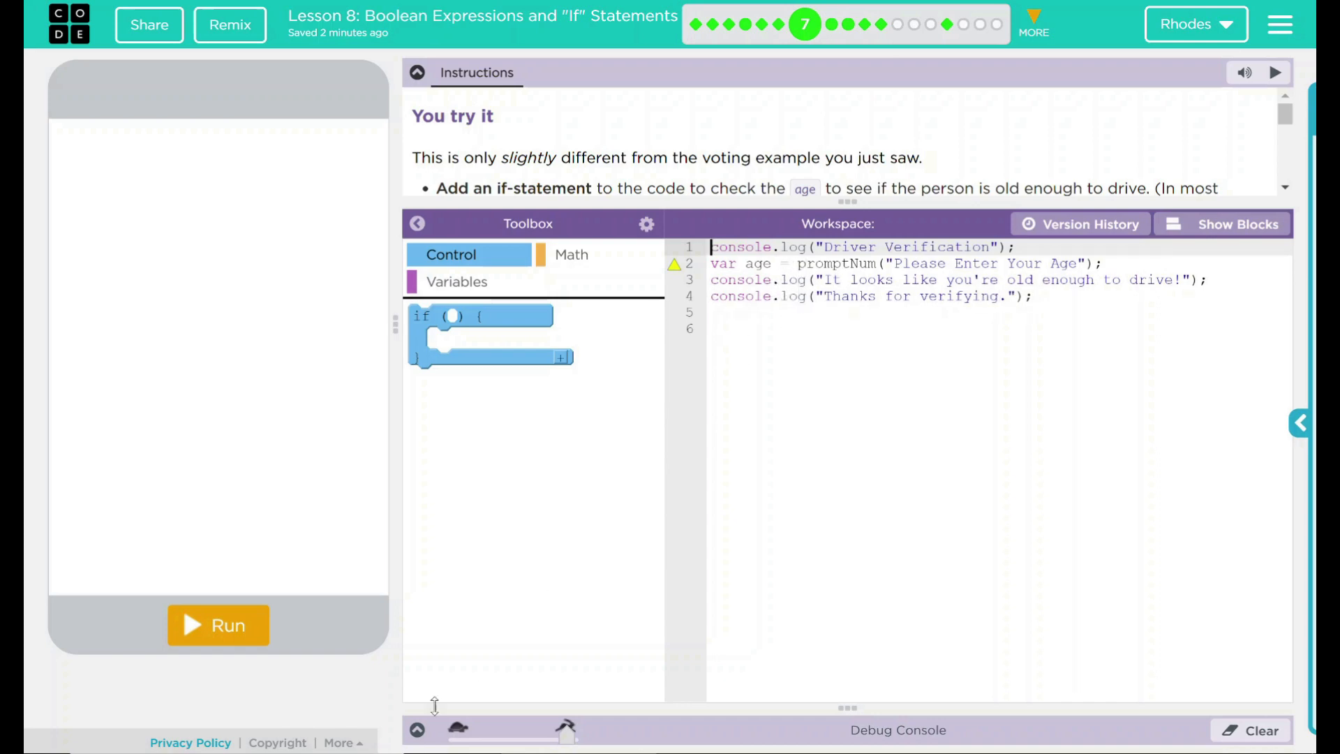
pyautogui.moveTo(524, 744)
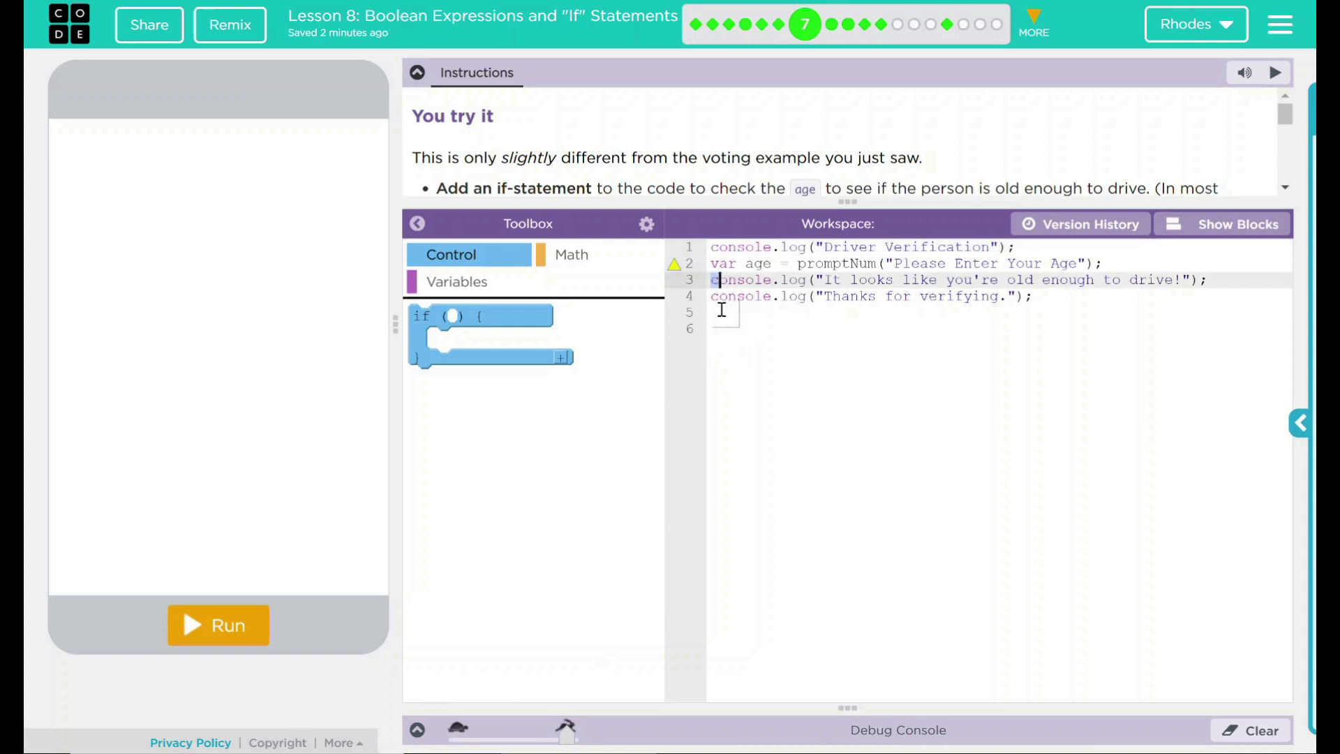
pyautogui.click(1015, 296)
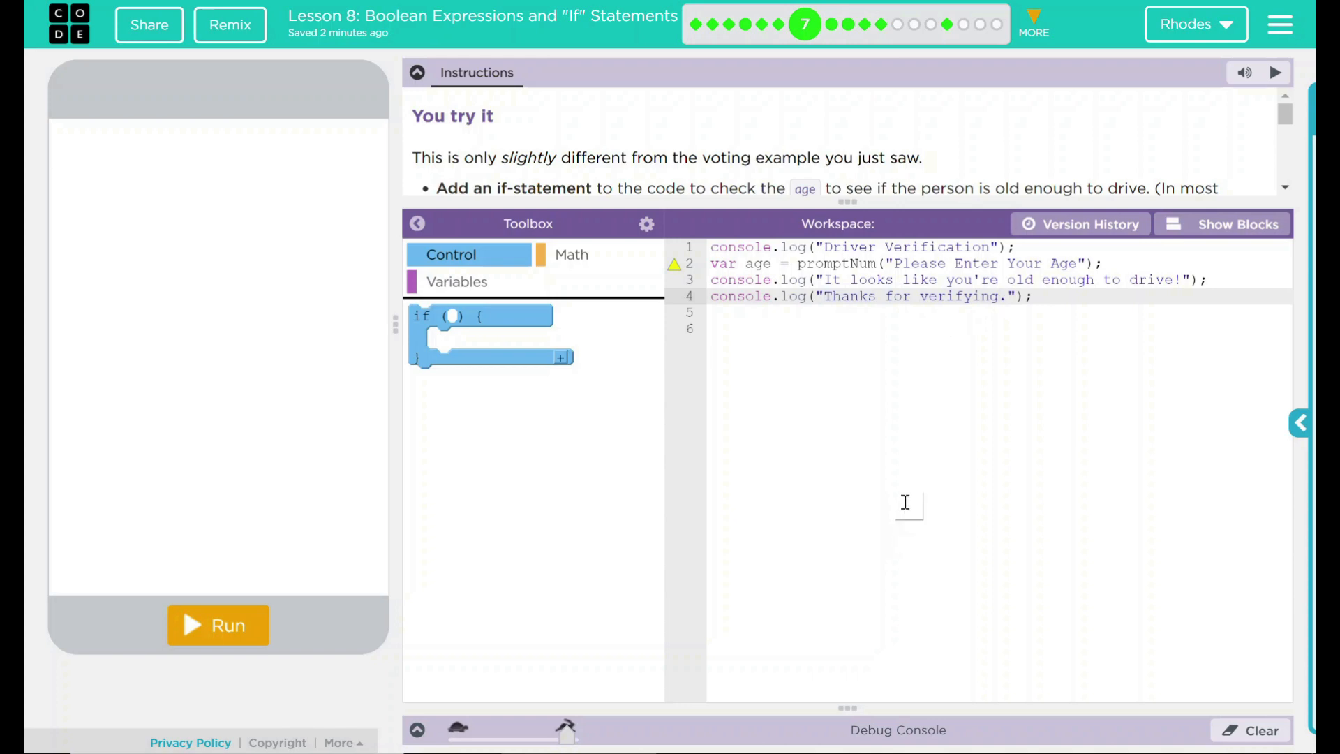
pyautogui.moveTo(873, 395)
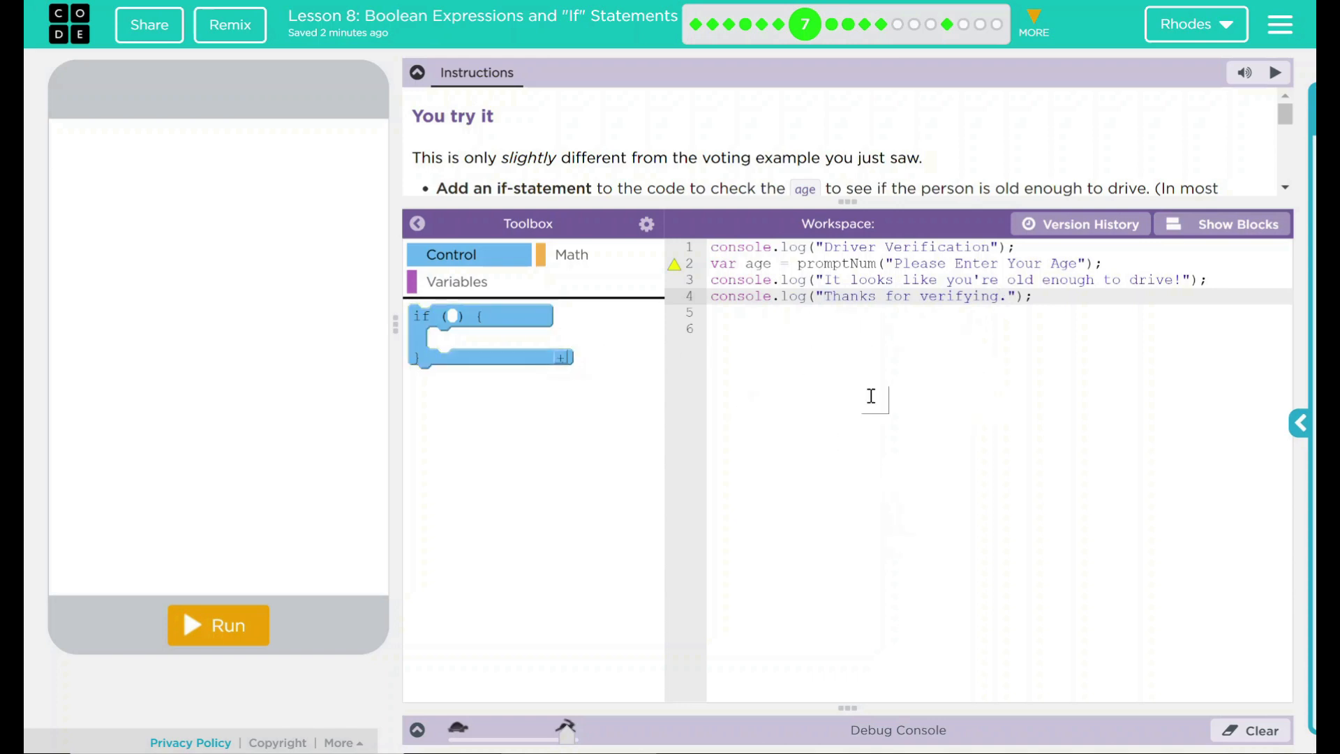
pyautogui.moveTo(479, 334)
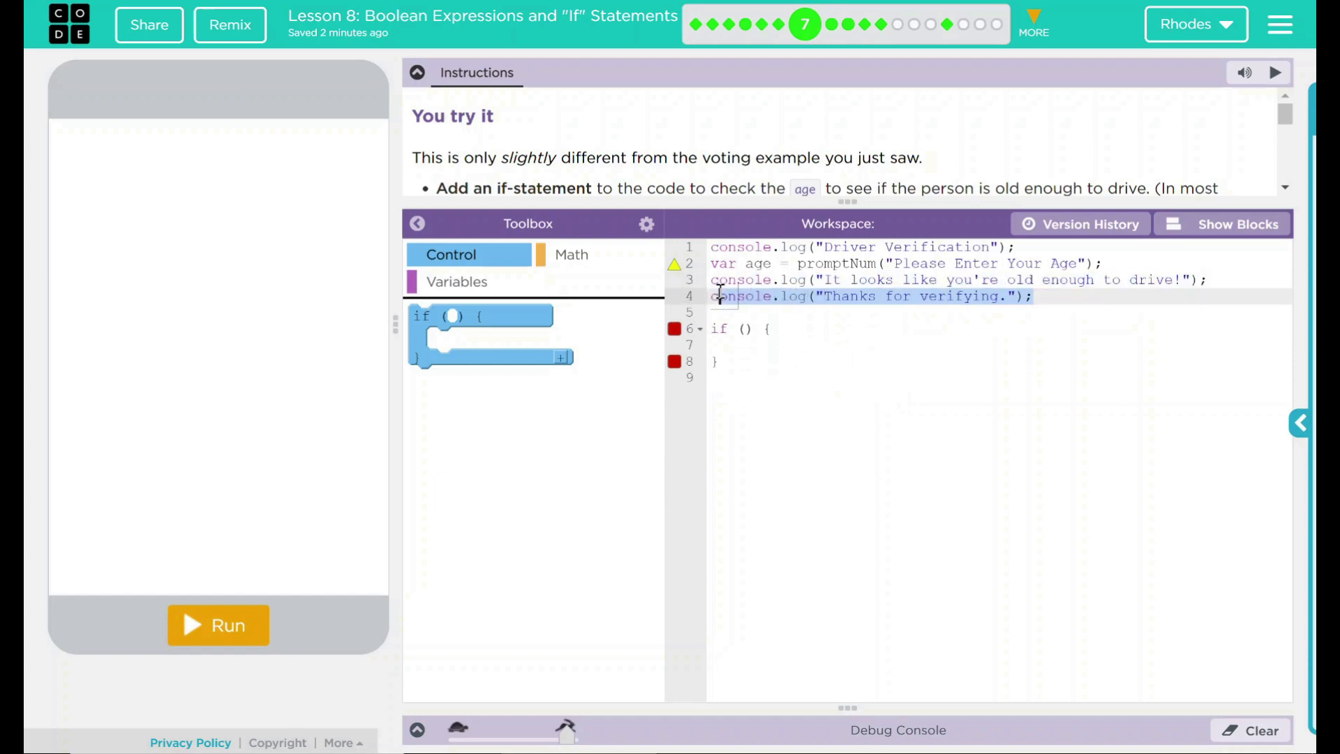
# Add an if block and move the old-enough-to-drive console.log inside its braces
pyautogui.click(735, 378)
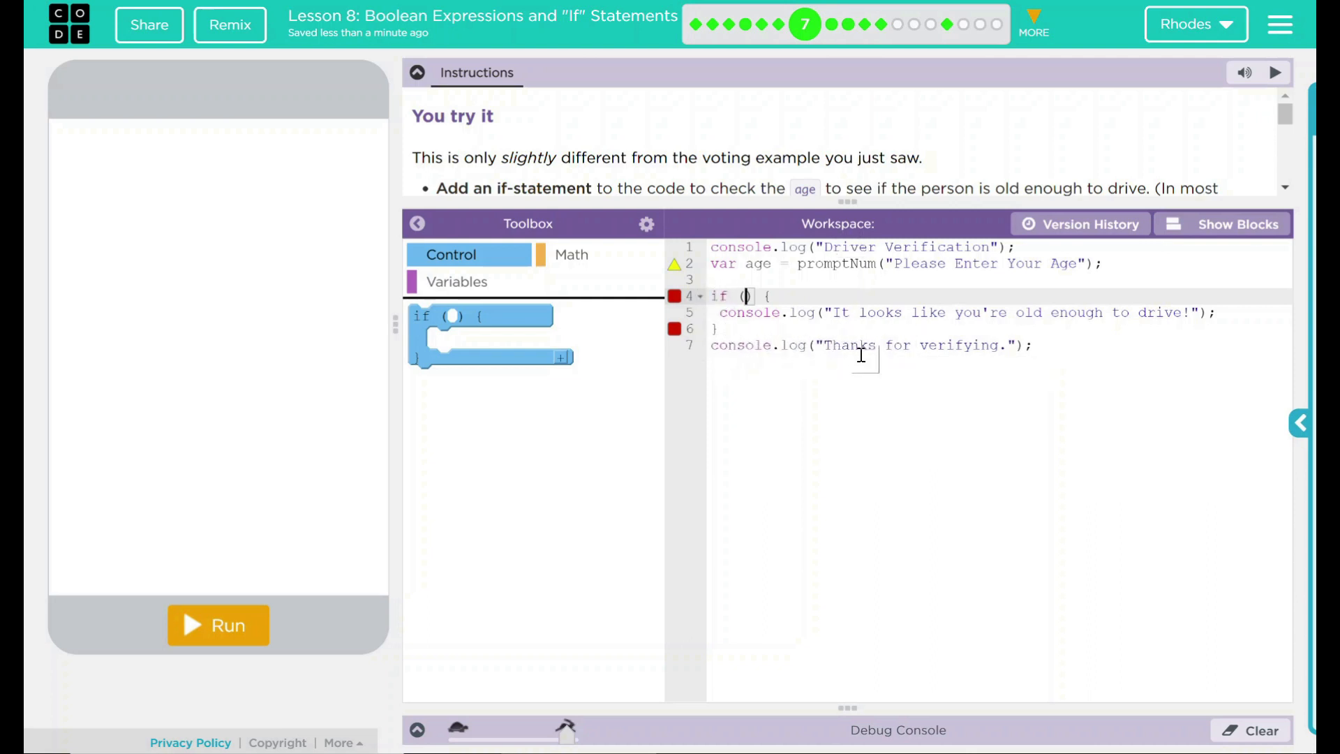
pyautogui.click(571, 254)
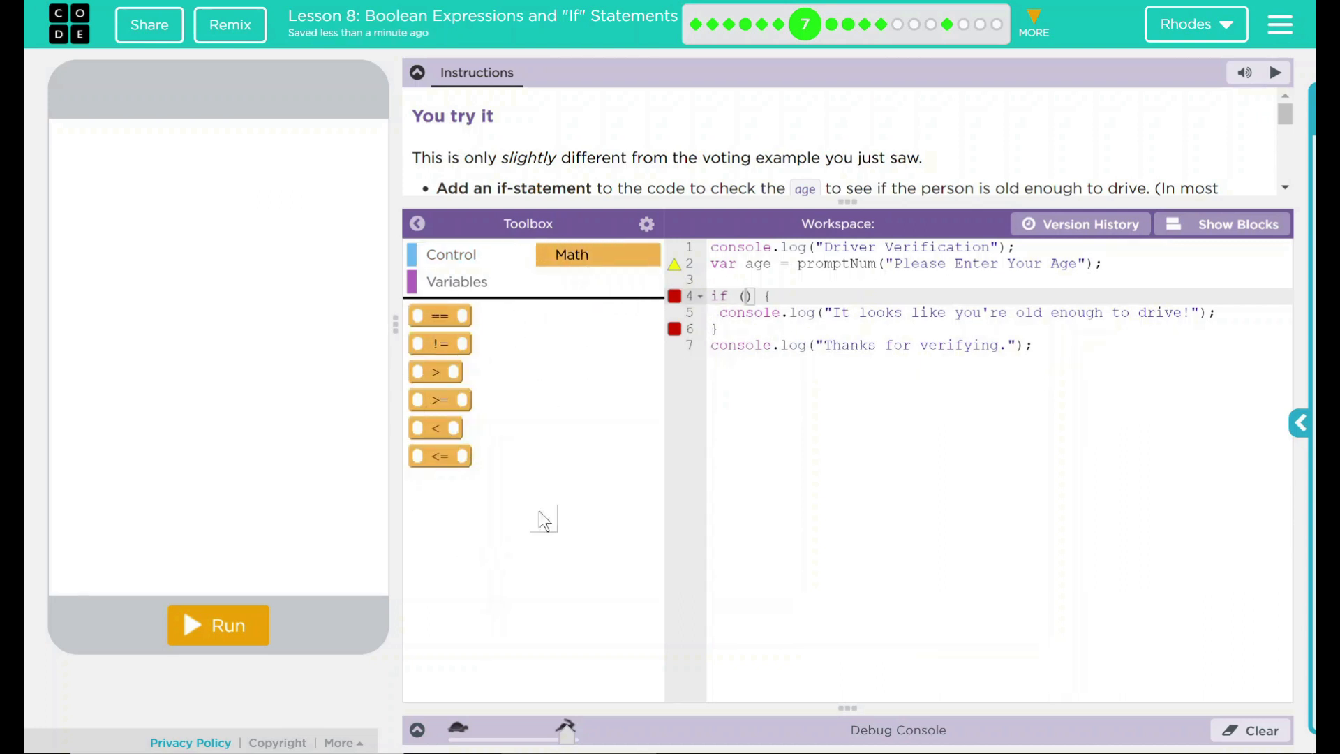
pyautogui.moveTo(526, 421)
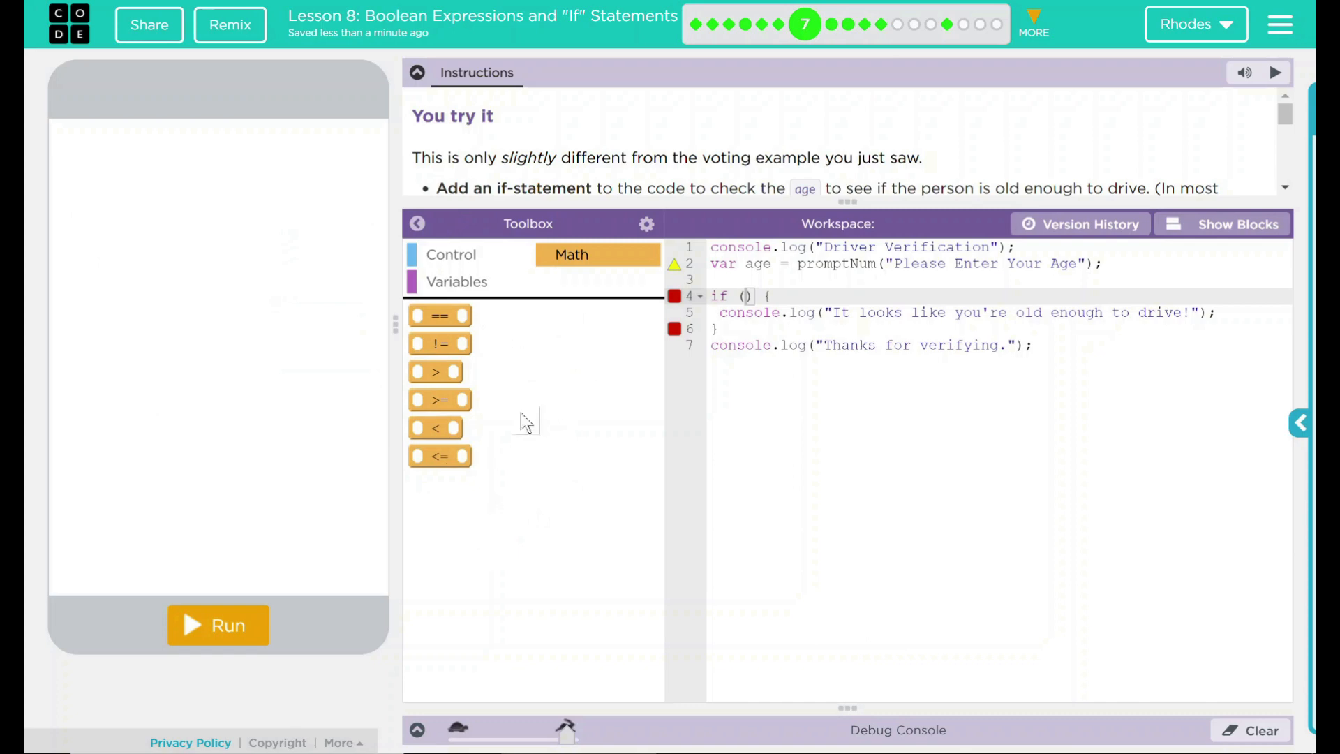
pyautogui.moveTo(438, 343)
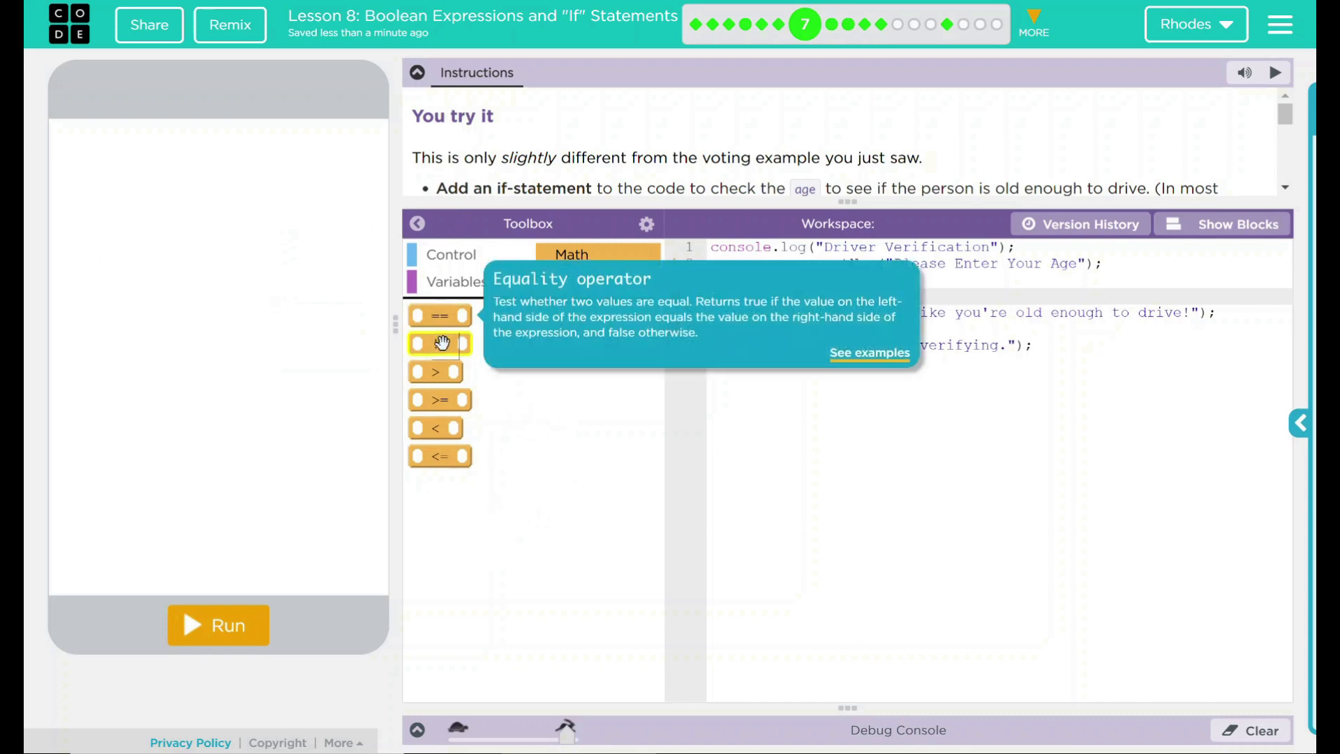
pyautogui.moveTo(437, 372)
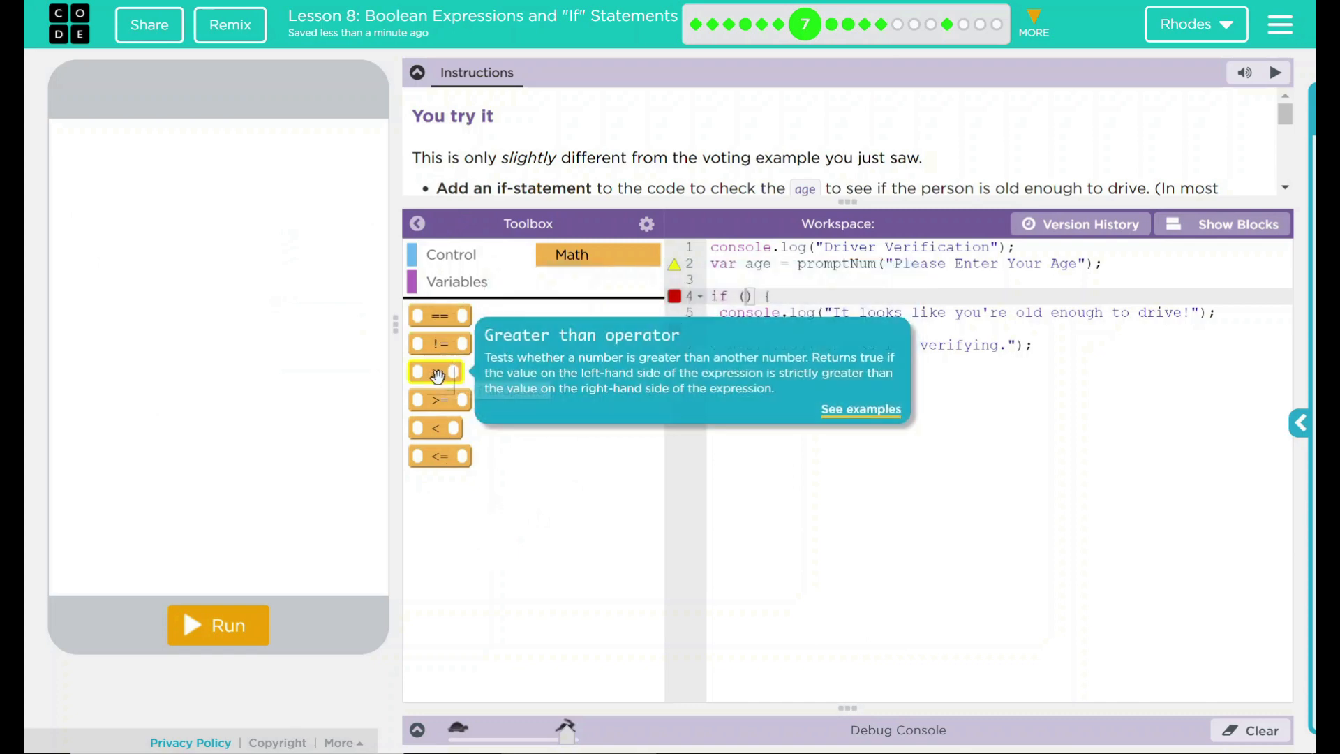
pyautogui.moveTo(434, 402)
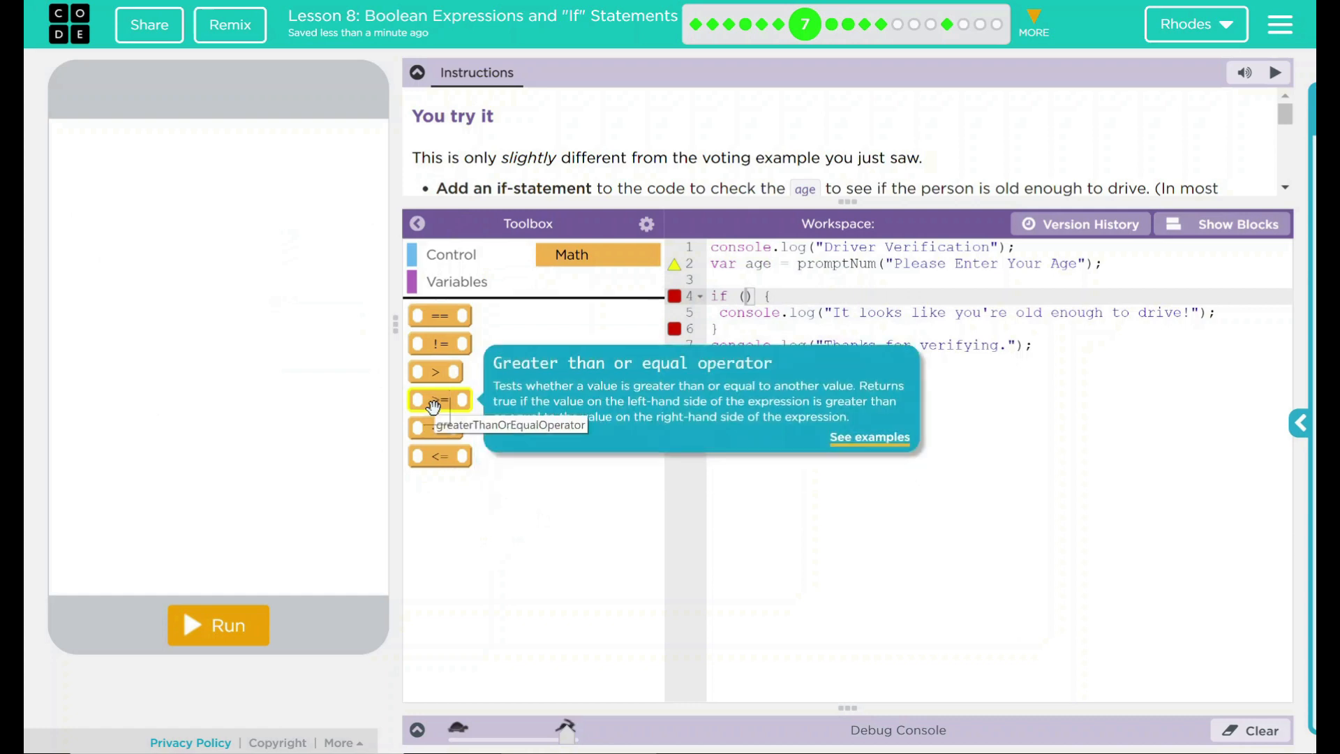
pyautogui.moveTo(435, 372)
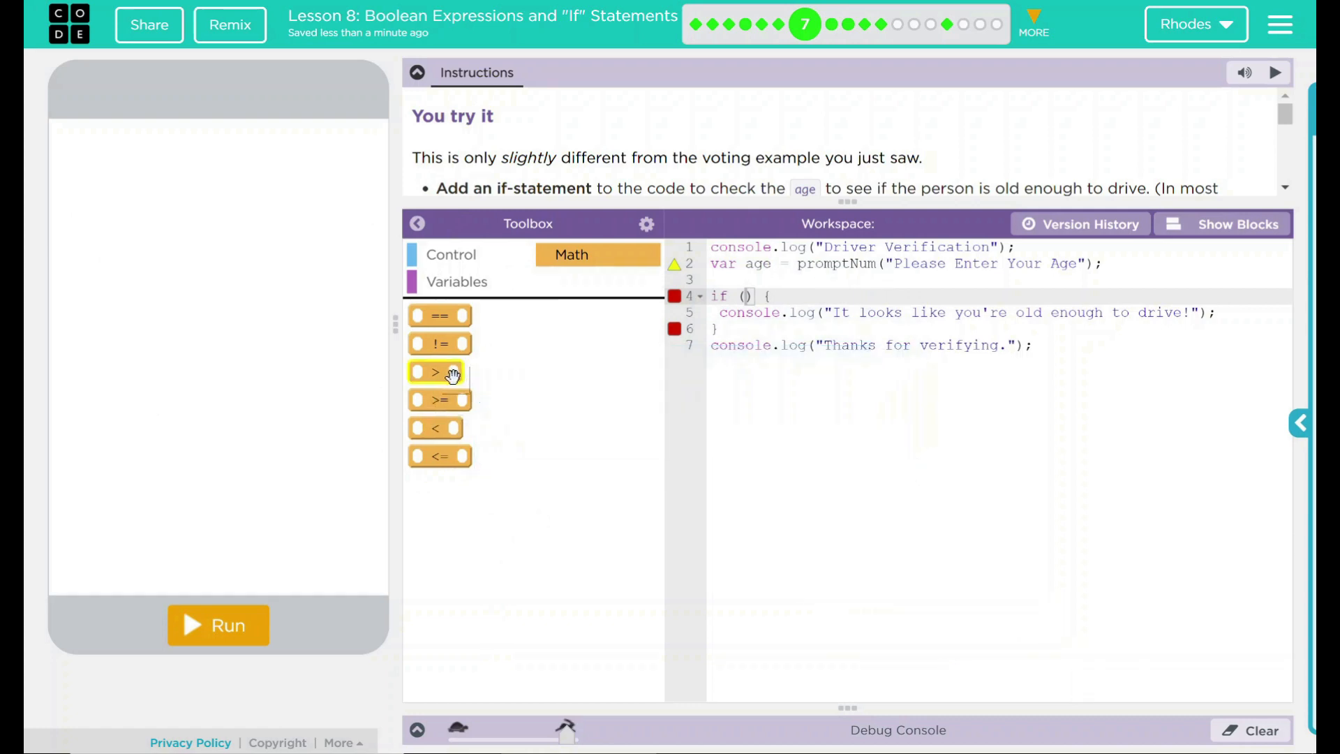
pyautogui.moveTo(438, 399)
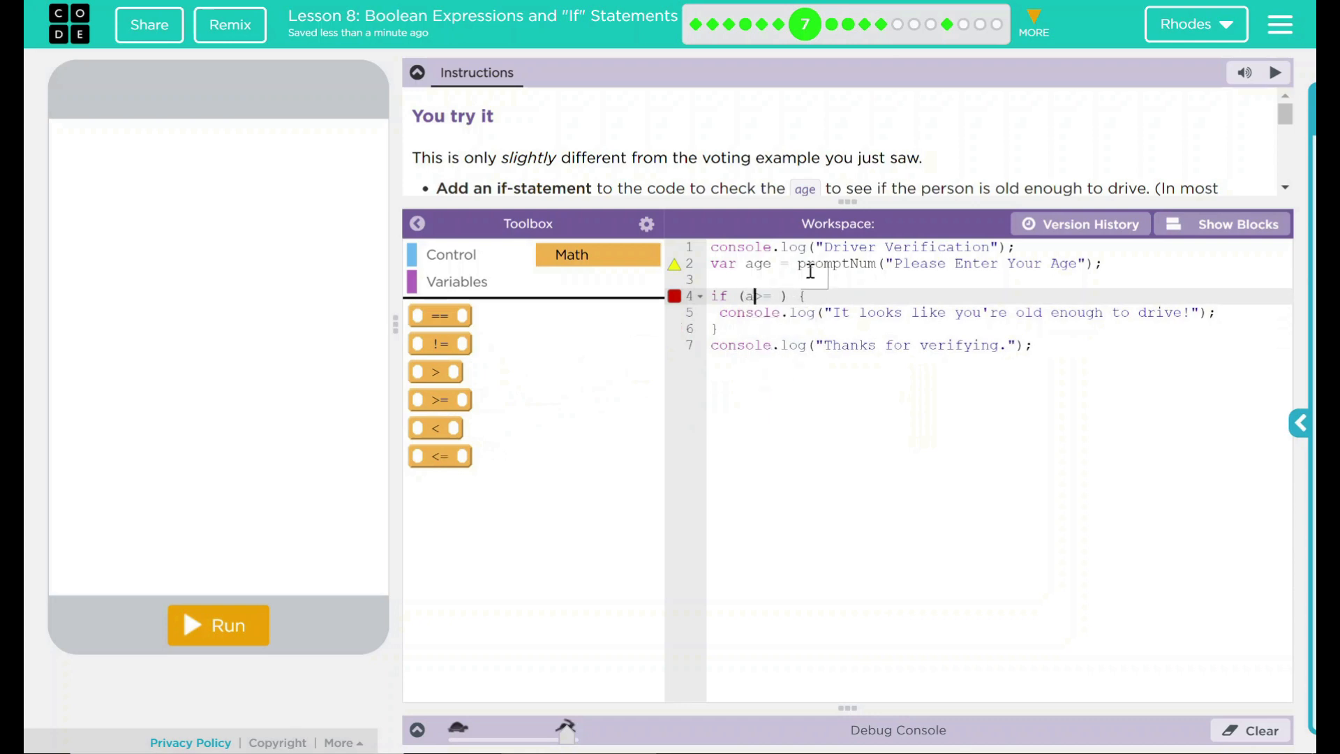
# Place a >= comparison in the if condition and start entering the age variable
pyautogui.write('ge')
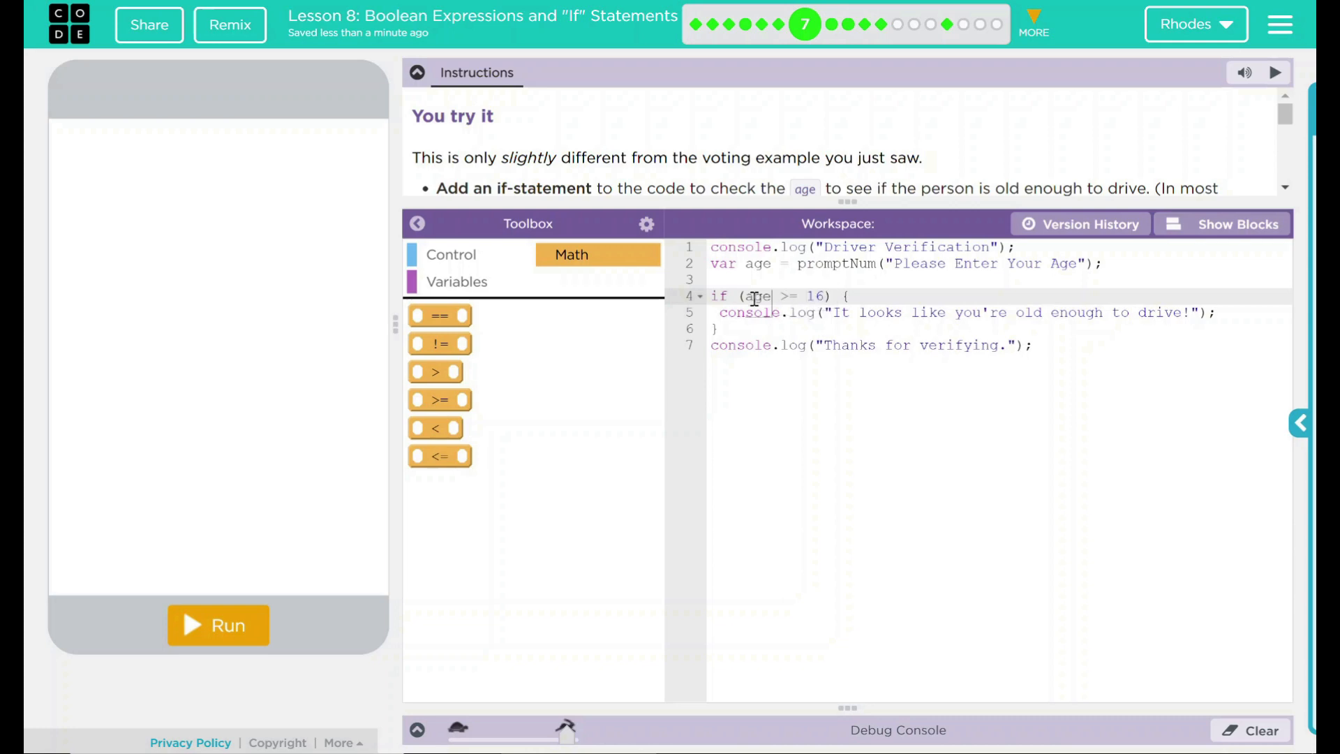
# Complete the condition as age >= 16 and delete the blank line 3 above the if
pyautogui.press('Backspace')
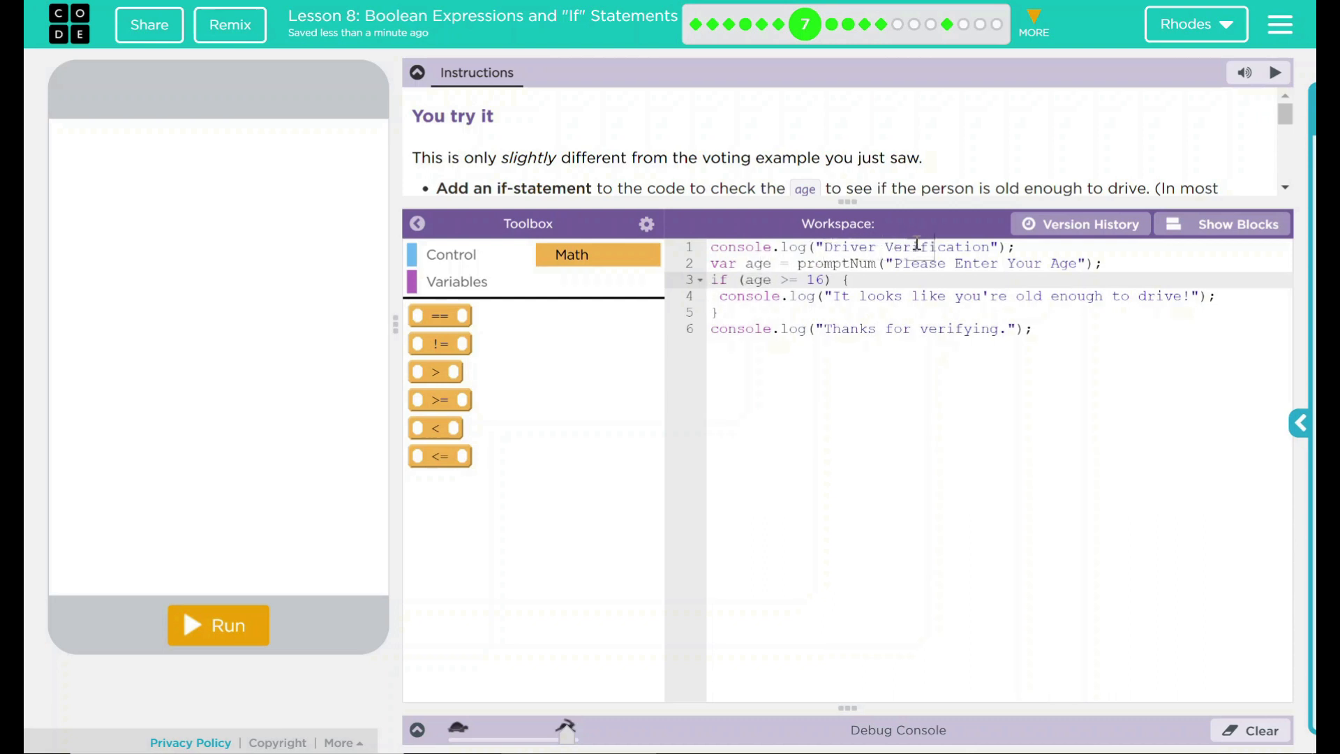
pyautogui.moveTo(983, 78)
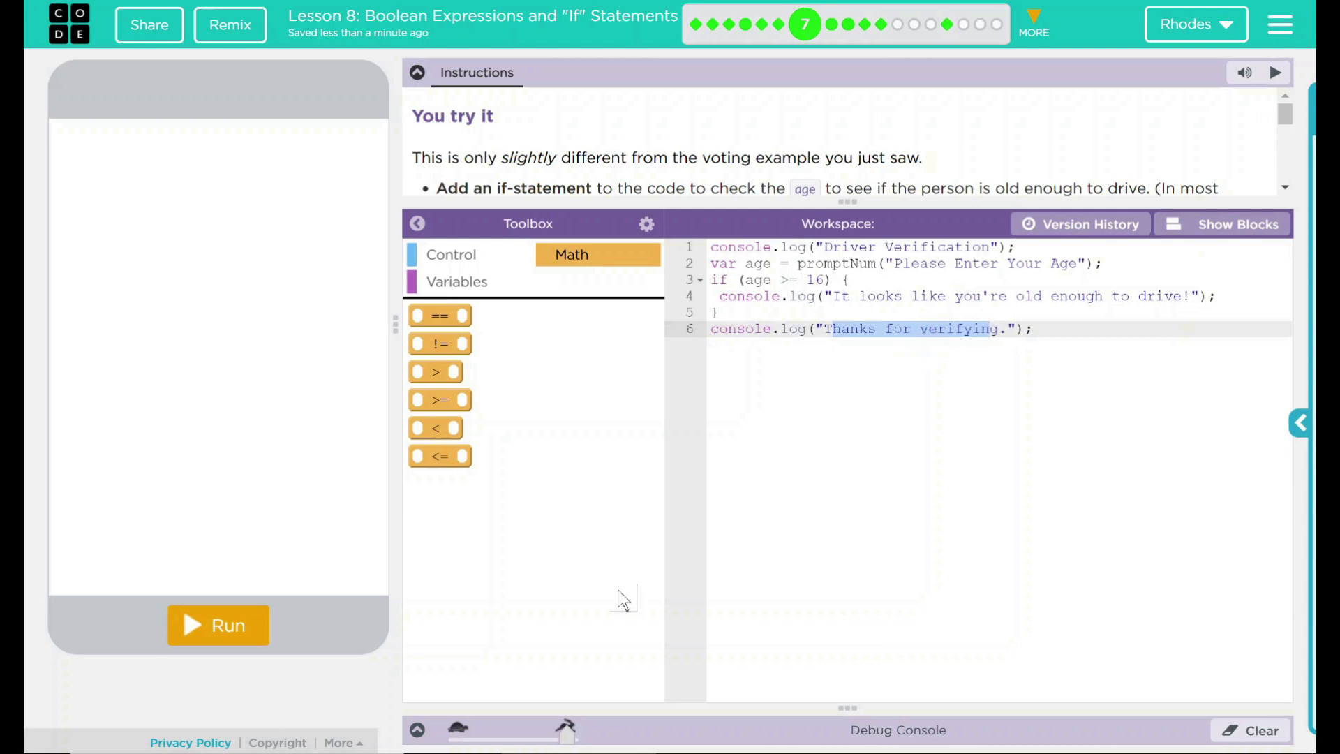
# Run the program with age 16, confirm the drive message prints, then reset the app
pyautogui.click(218, 625)
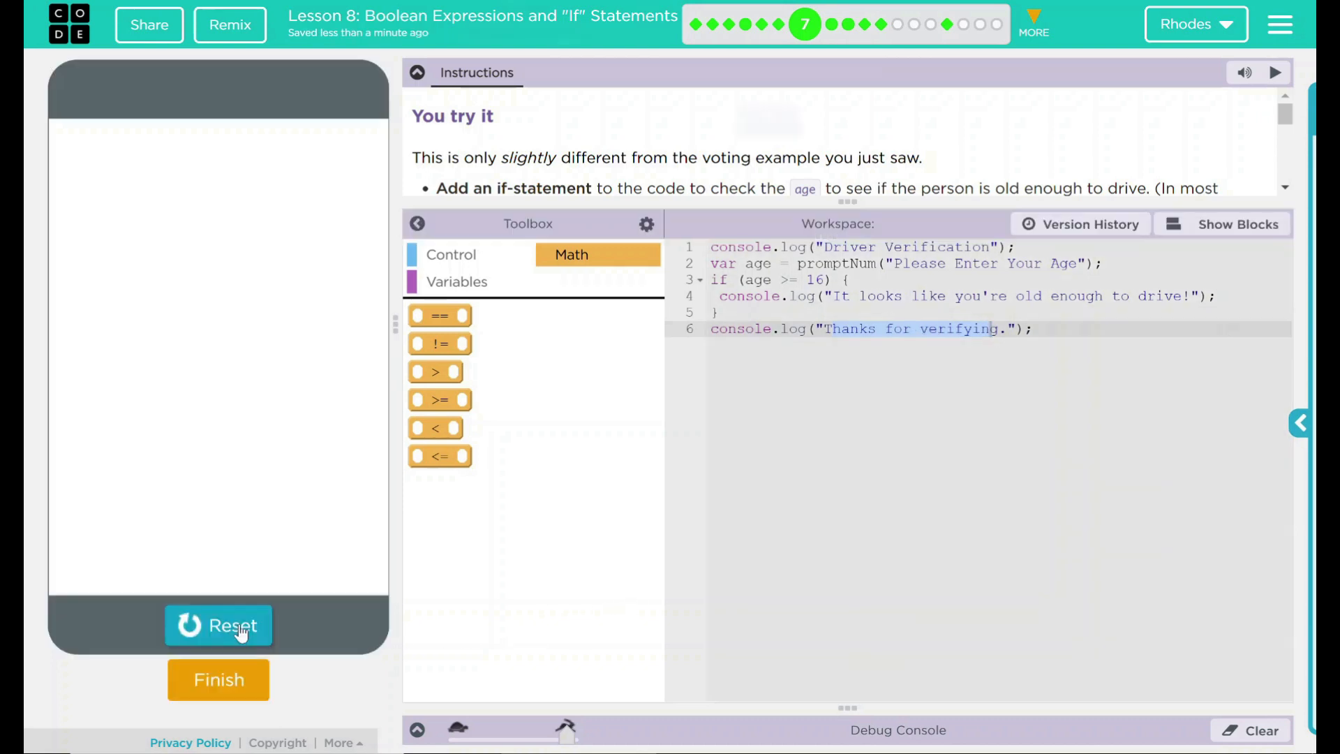
pyautogui.click(217, 625)
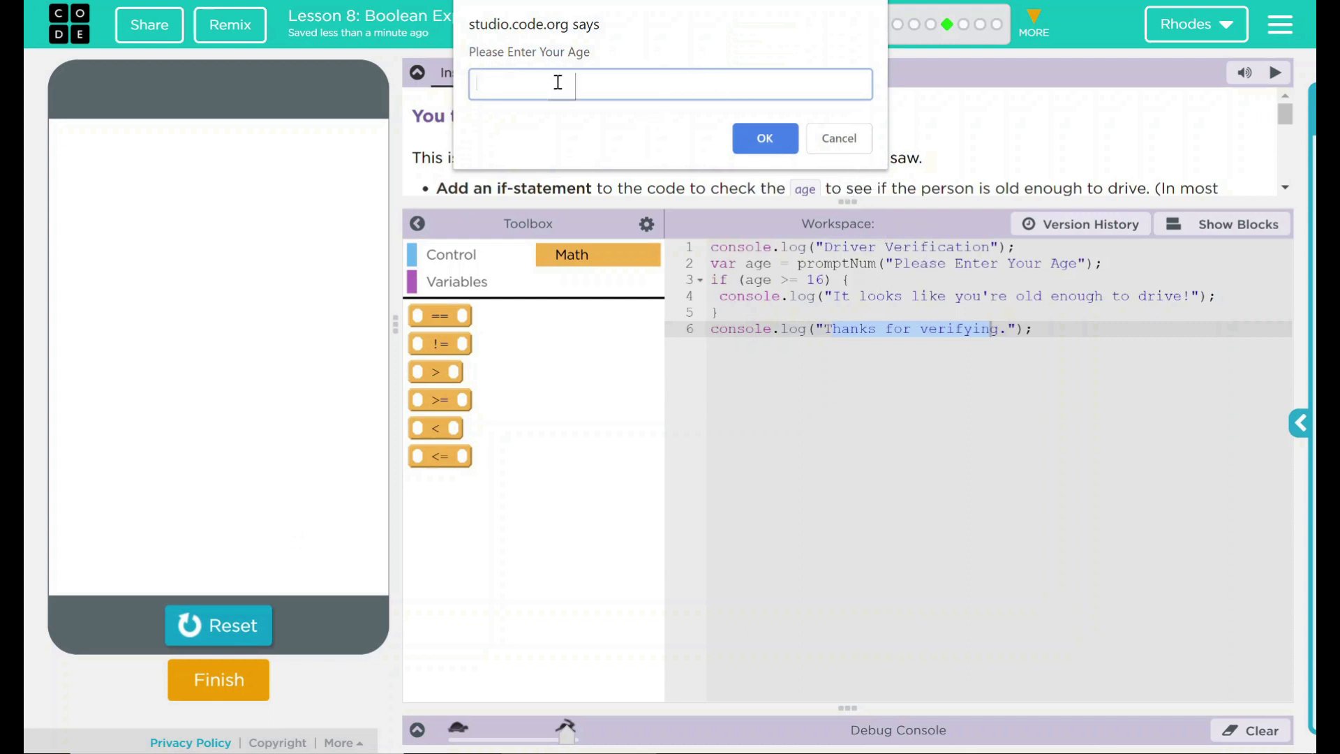
pyautogui.write('16')
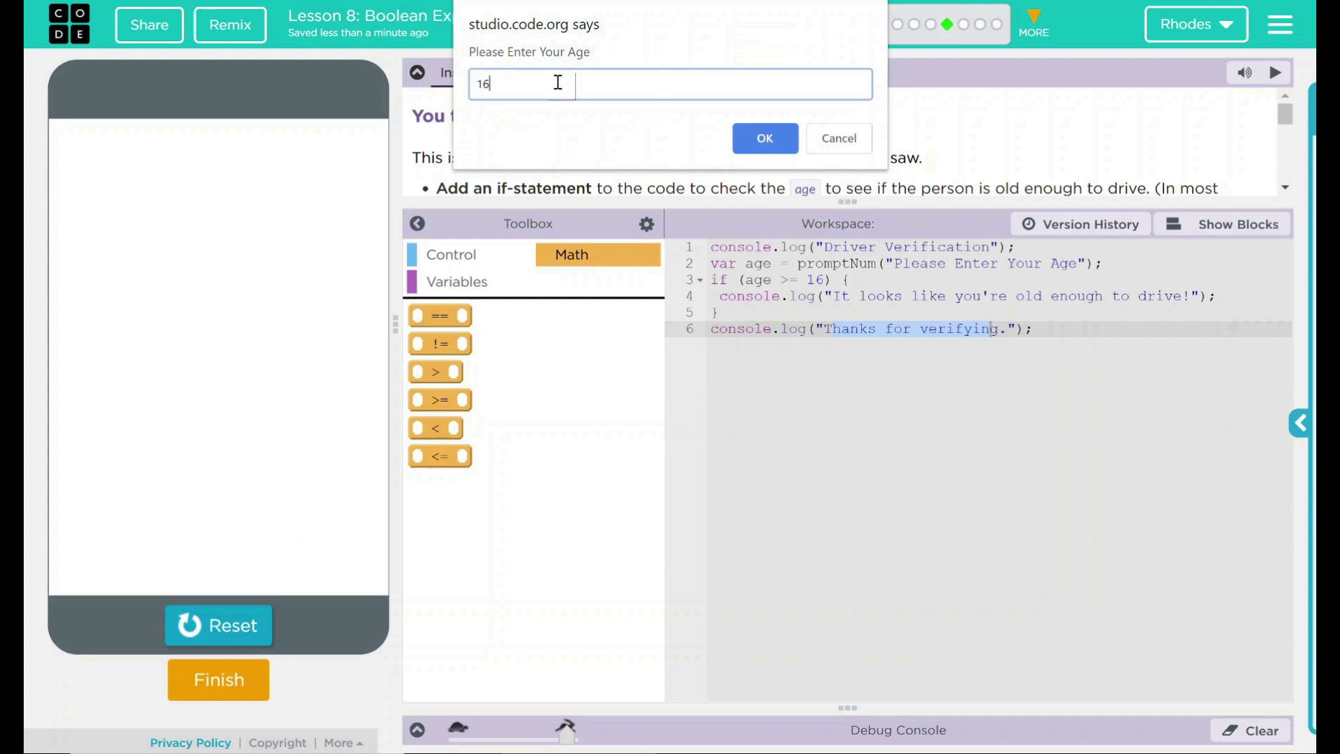
pyautogui.click(764, 139)
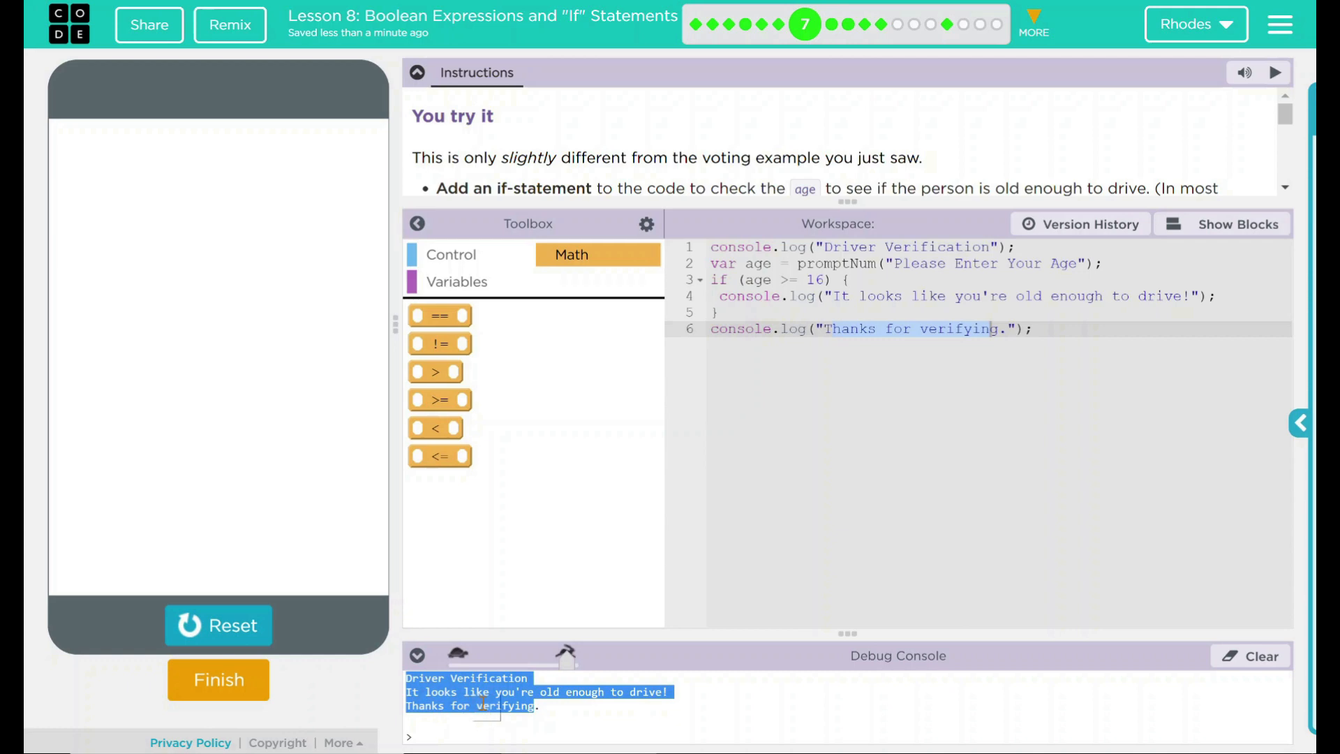
pyautogui.click(564, 720)
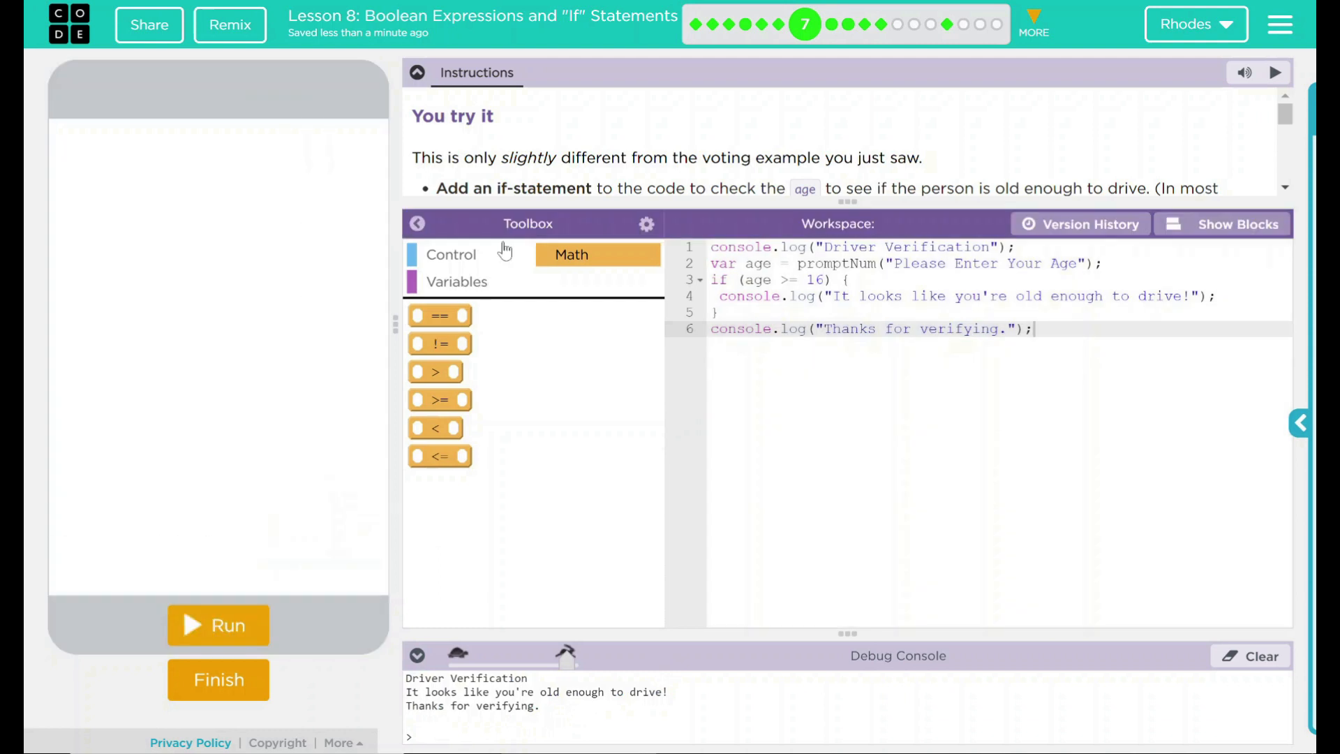
# Run again with age 14 and confirm only the verification and thanks lines print
pyautogui.click(217, 625)
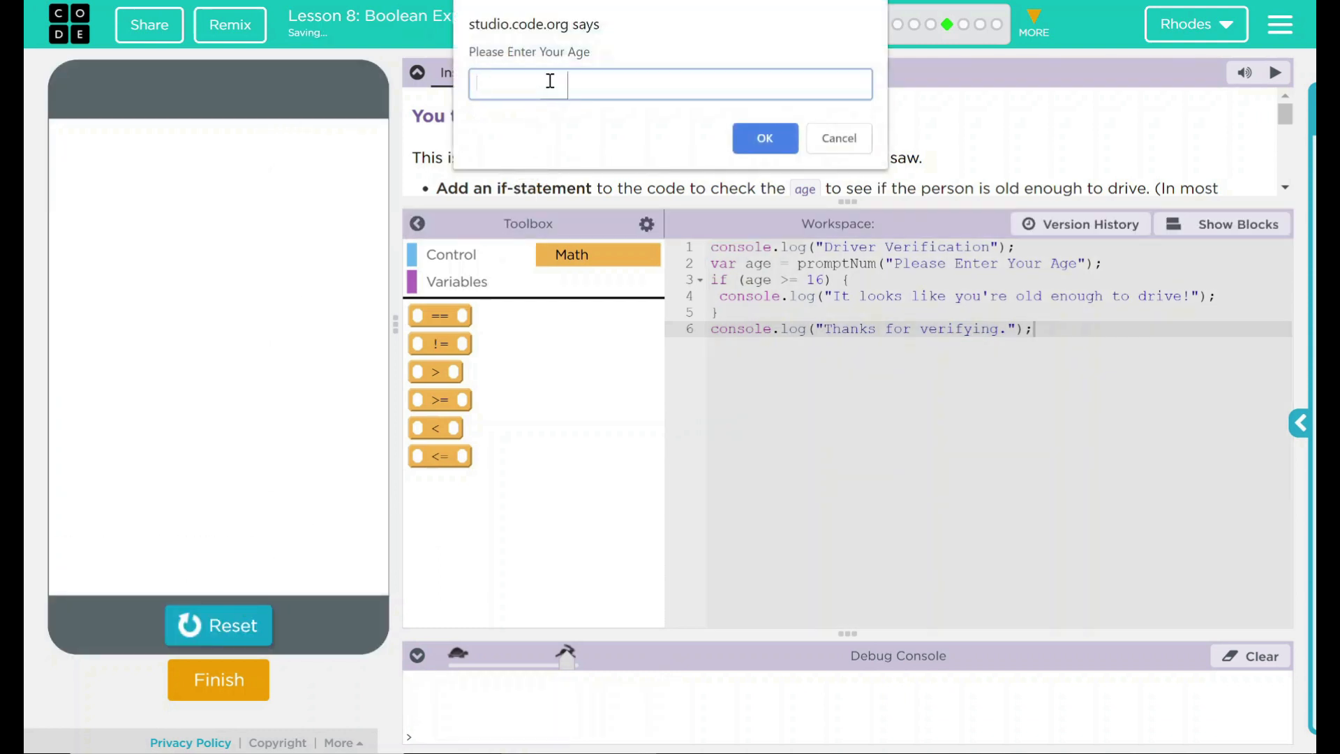
pyautogui.write('14')
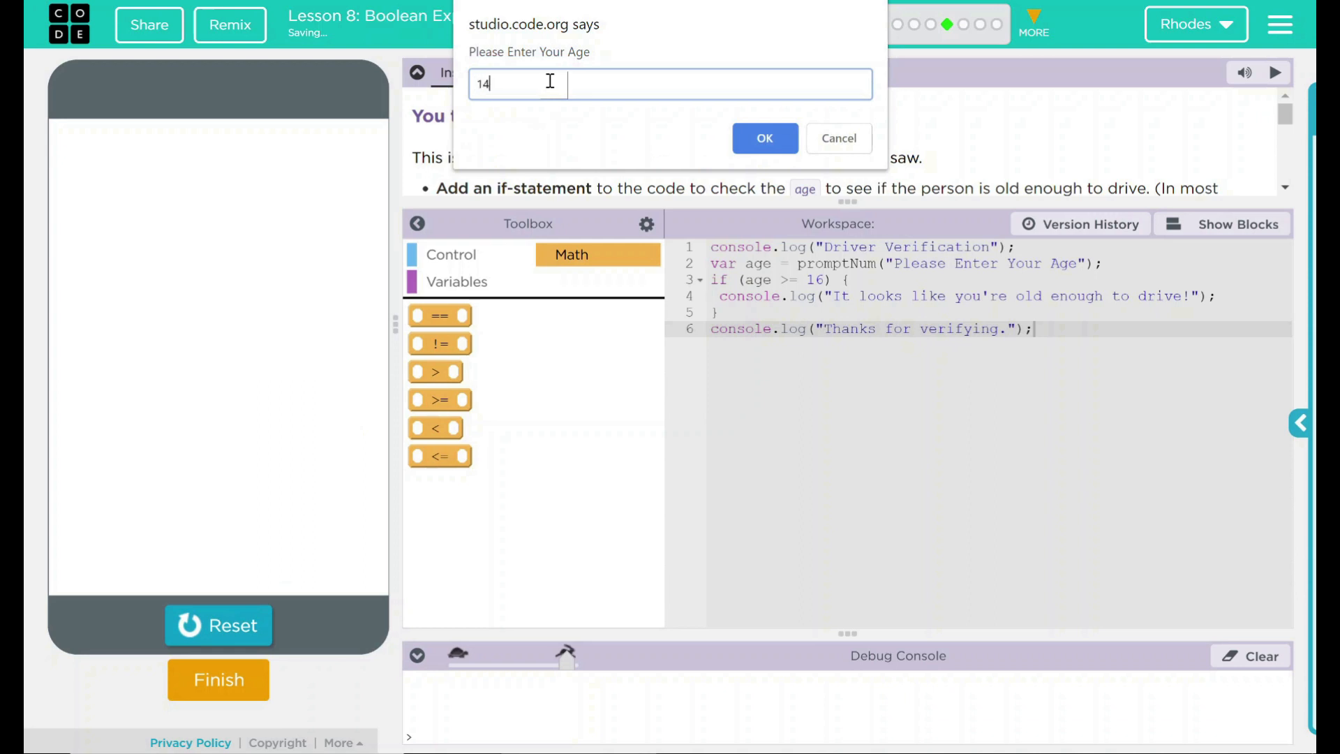
pyautogui.click(764, 138)
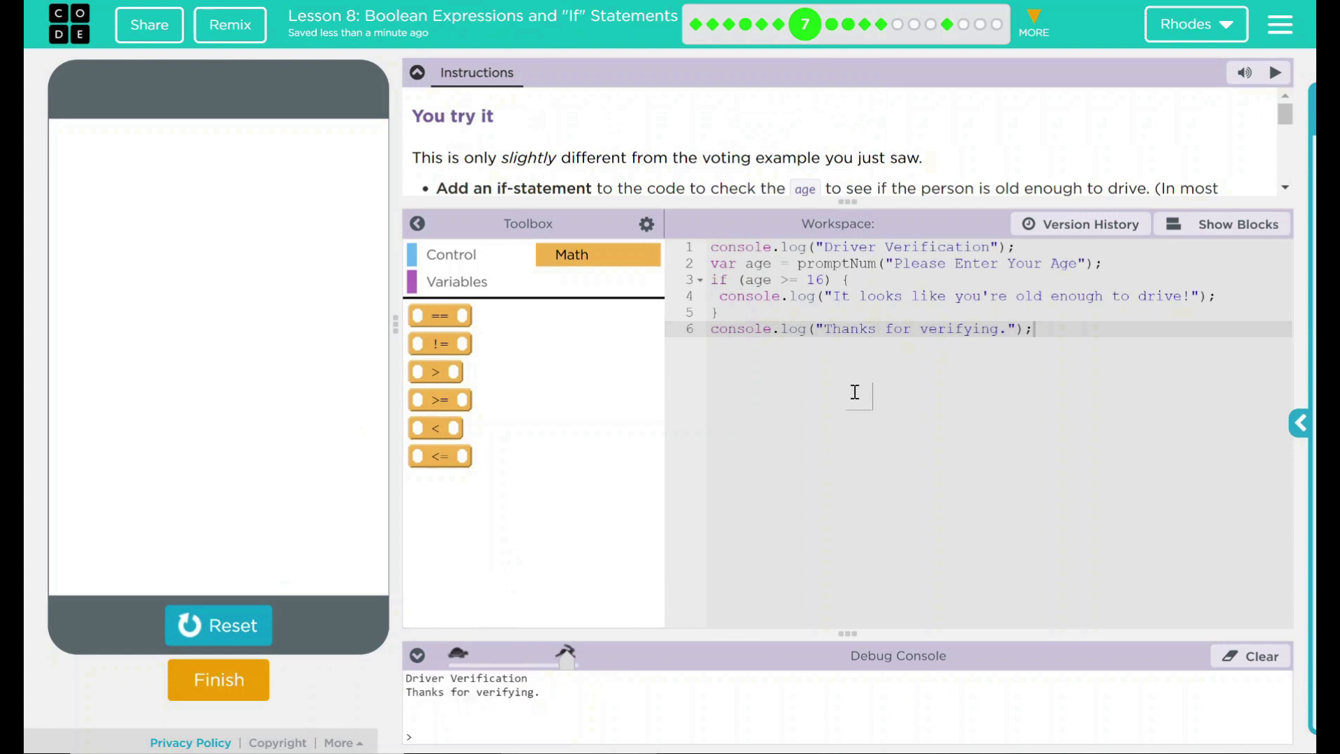
pyautogui.moveTo(824, 387)
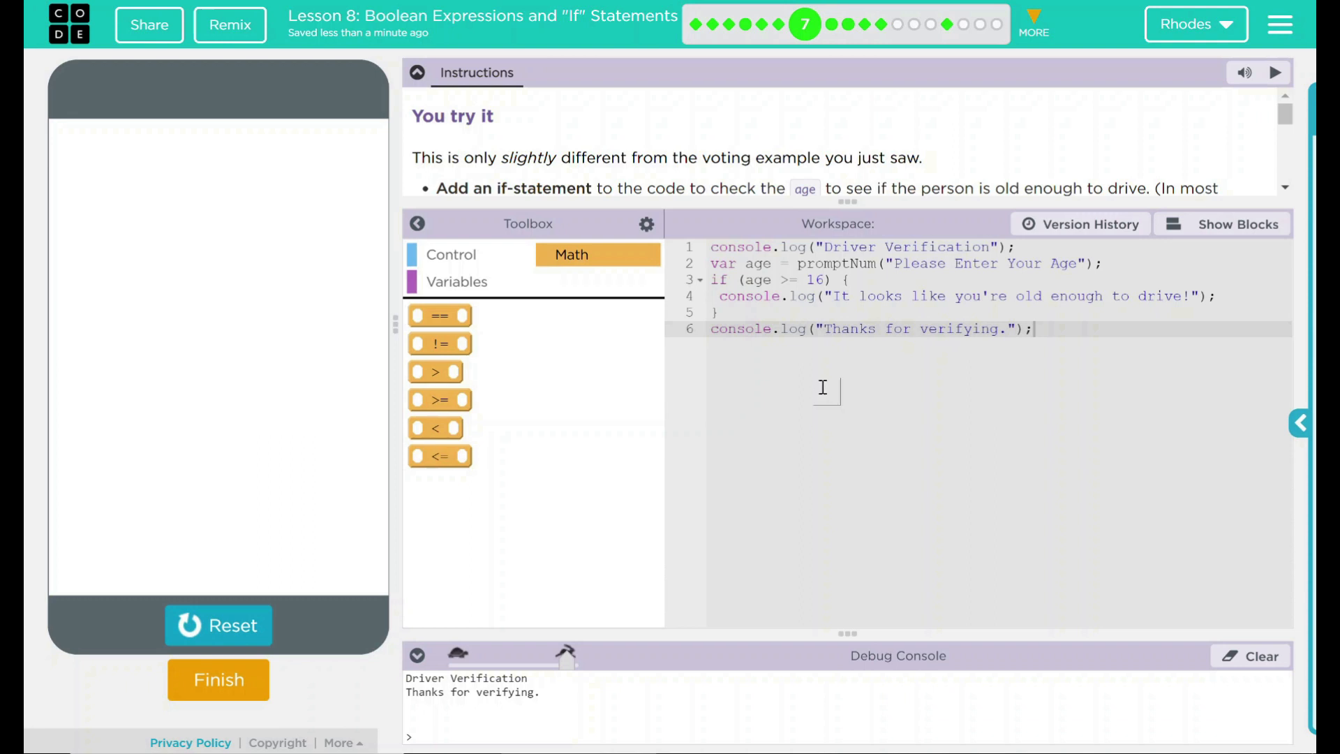
pyautogui.moveTo(737, 484)
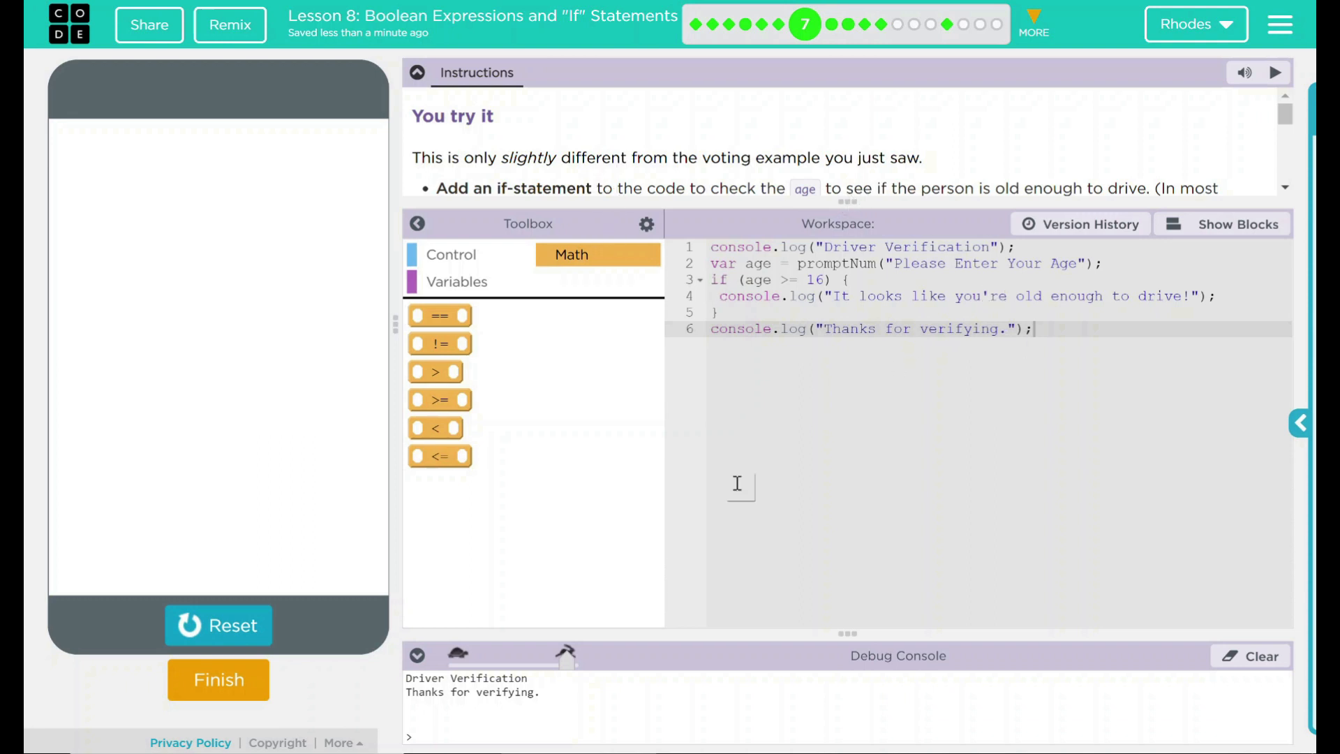
pyautogui.doubleClick(470, 692)
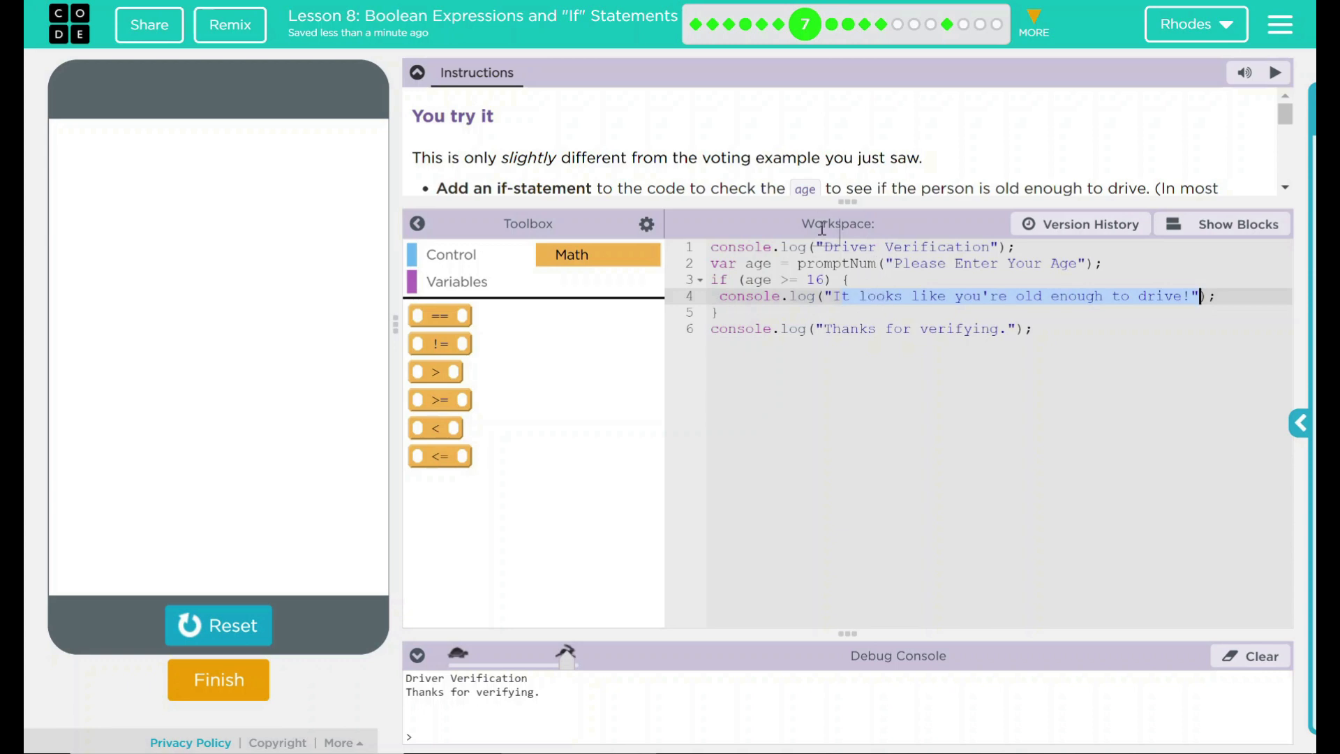
# Finish the lesson to get the Puzzle 7 congratulations dialog
pyautogui.scroll(-3)
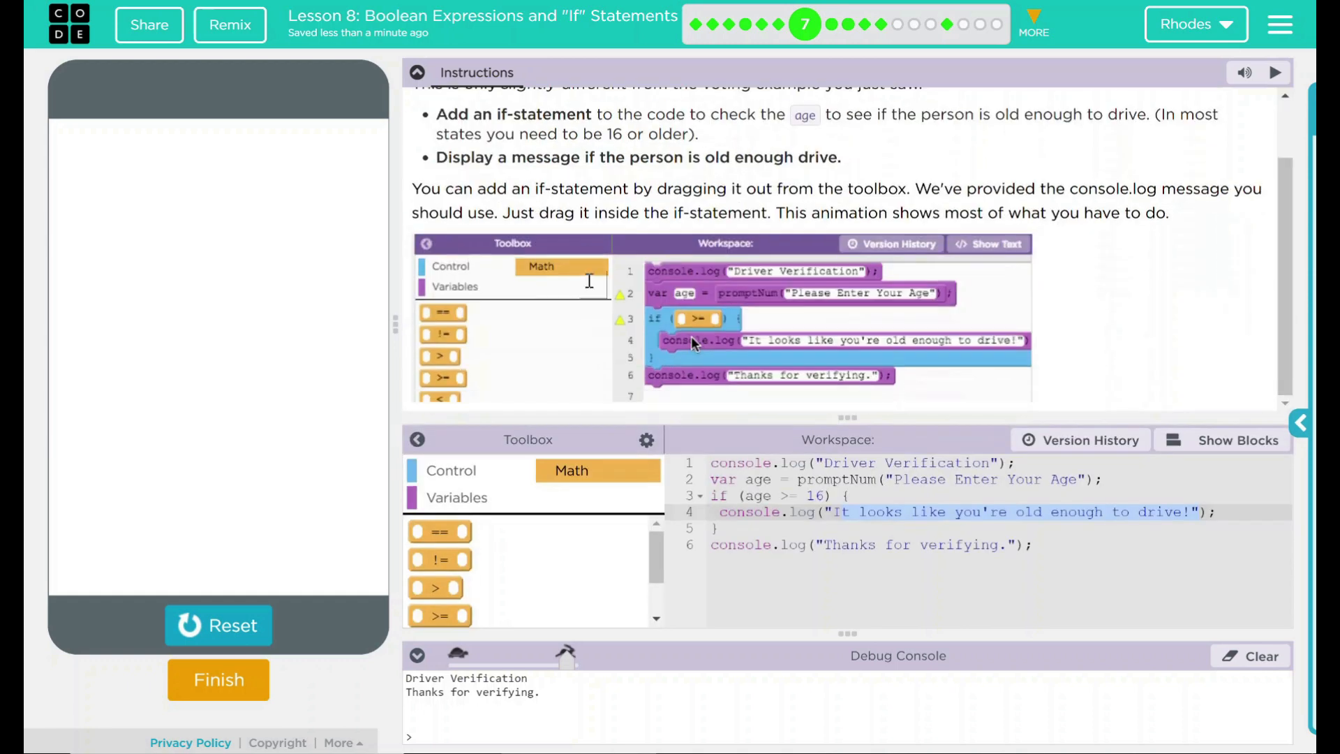
pyautogui.scroll(3)
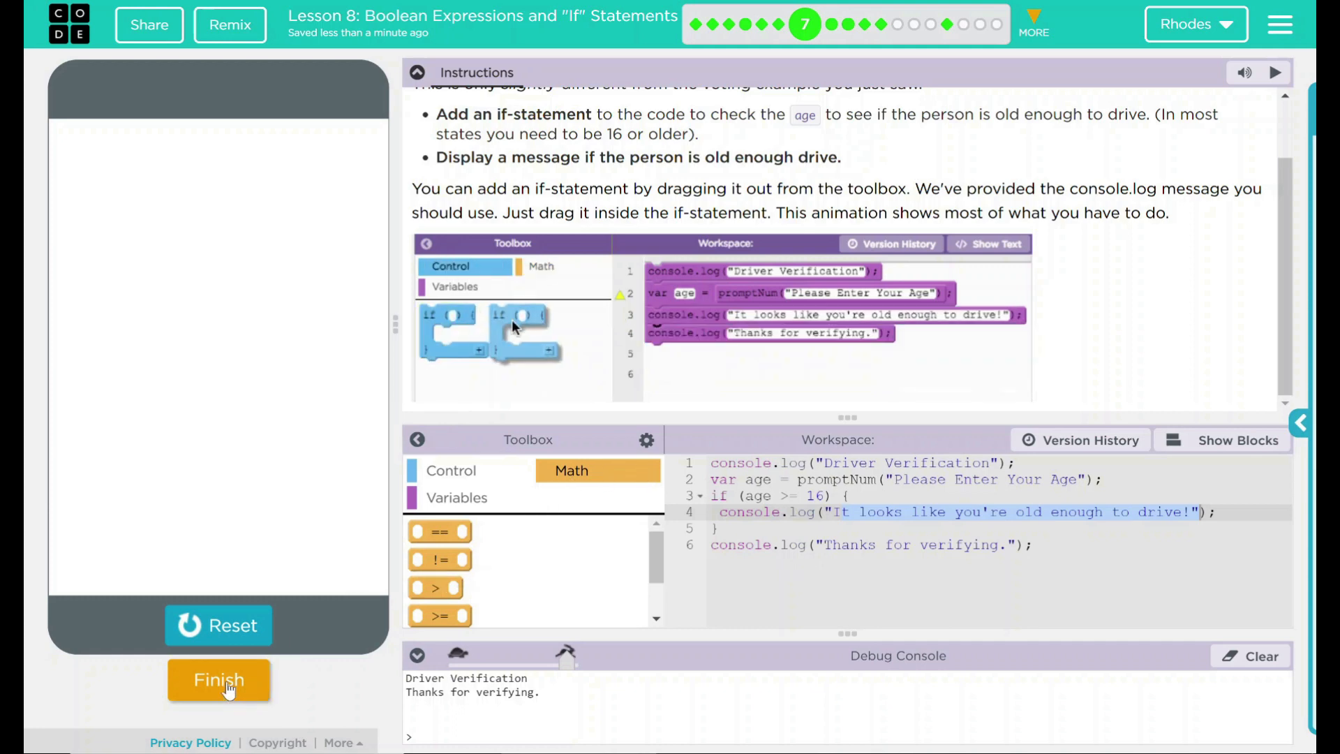
pyautogui.click(217, 679)
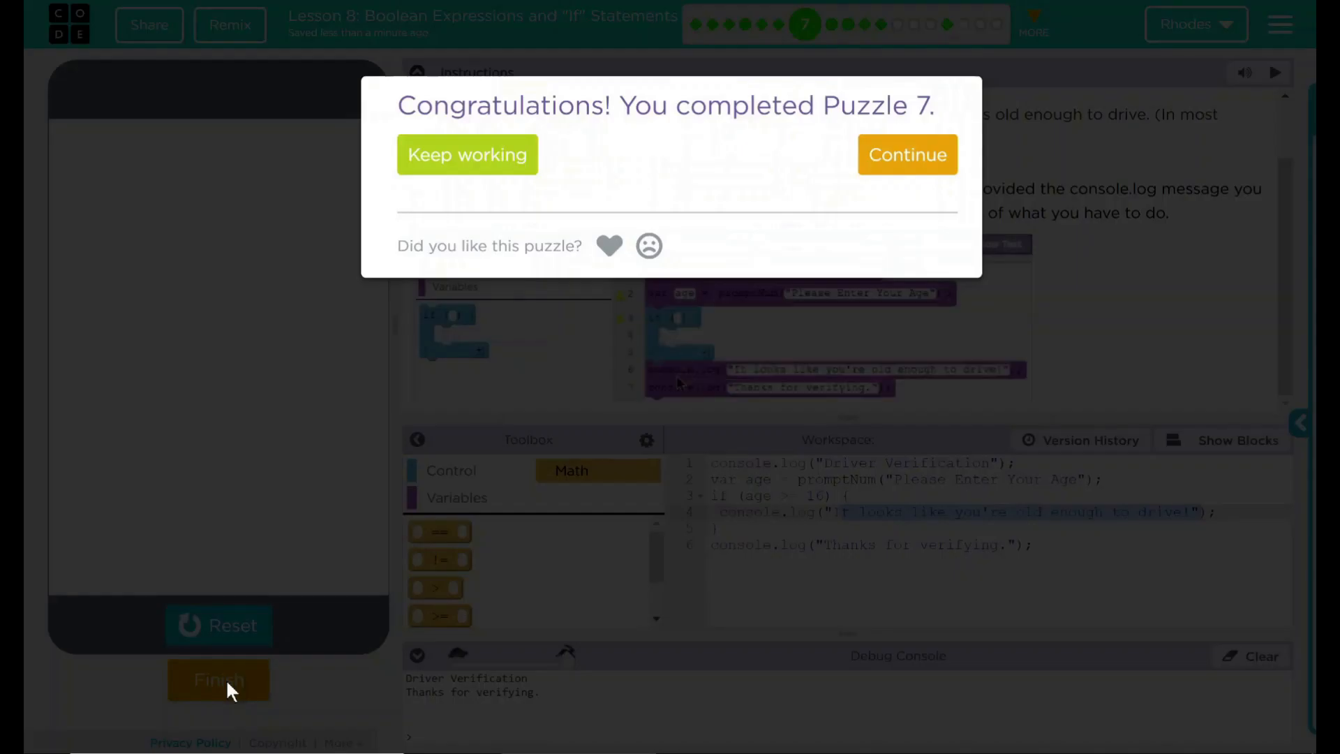